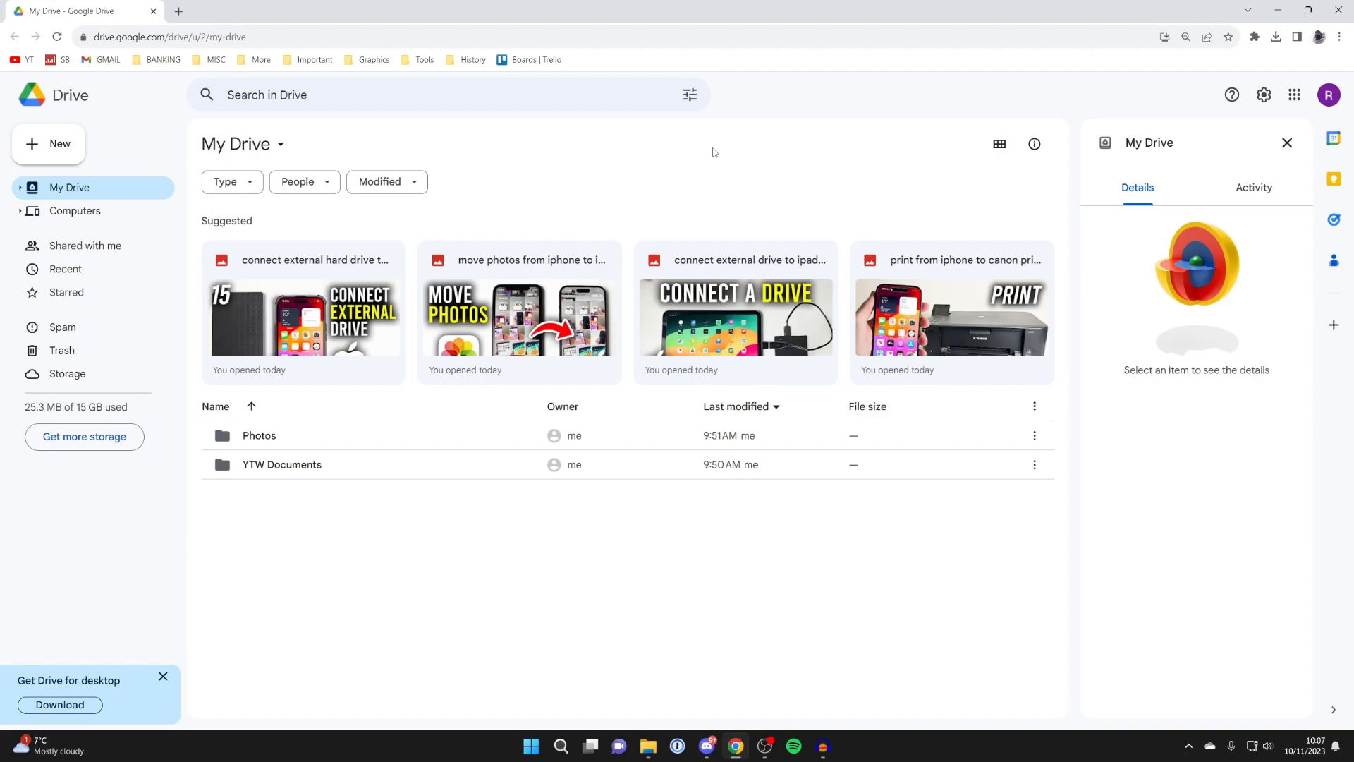
{"action": "mouse_move", "coordinate": [1329, 94]}
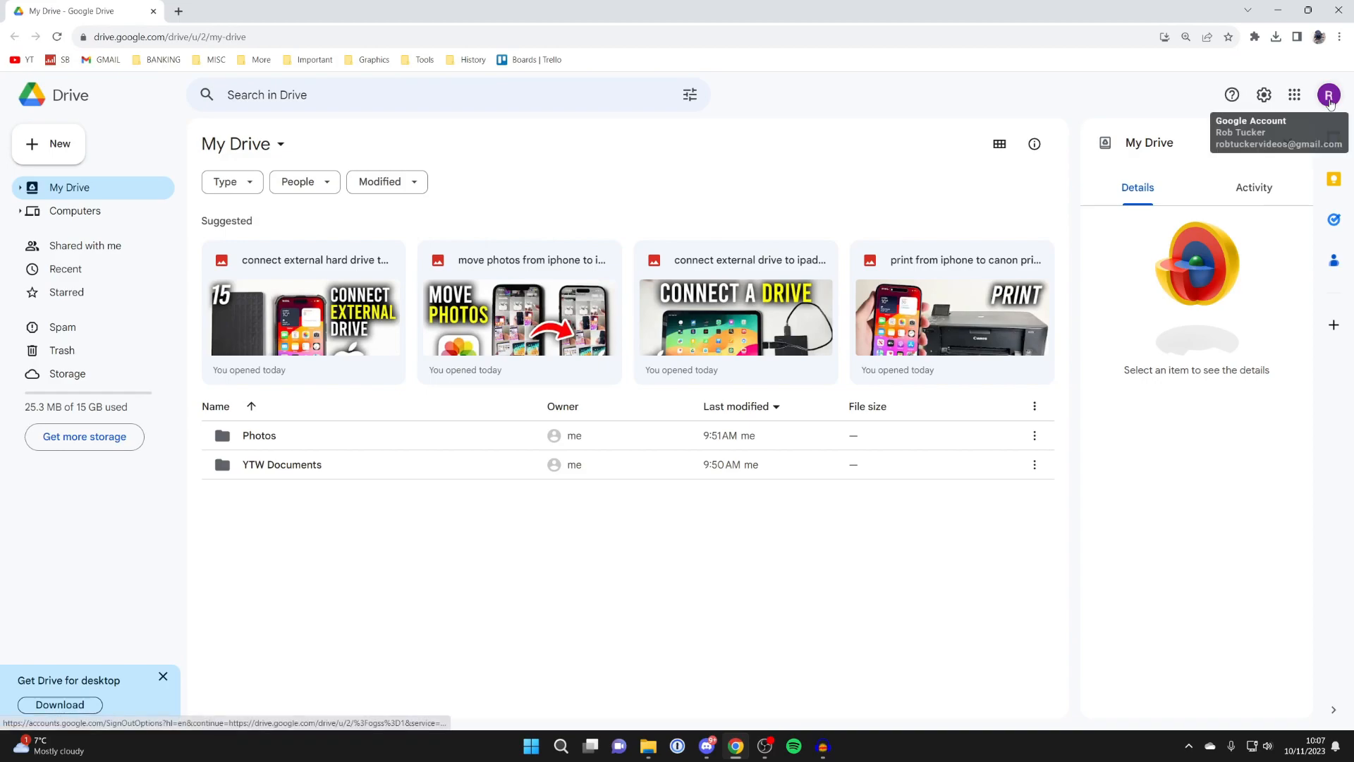
Go to Manage your Google Account from the Drive profile avatar.
{"action": "left_click", "coordinate": [1329, 94]}
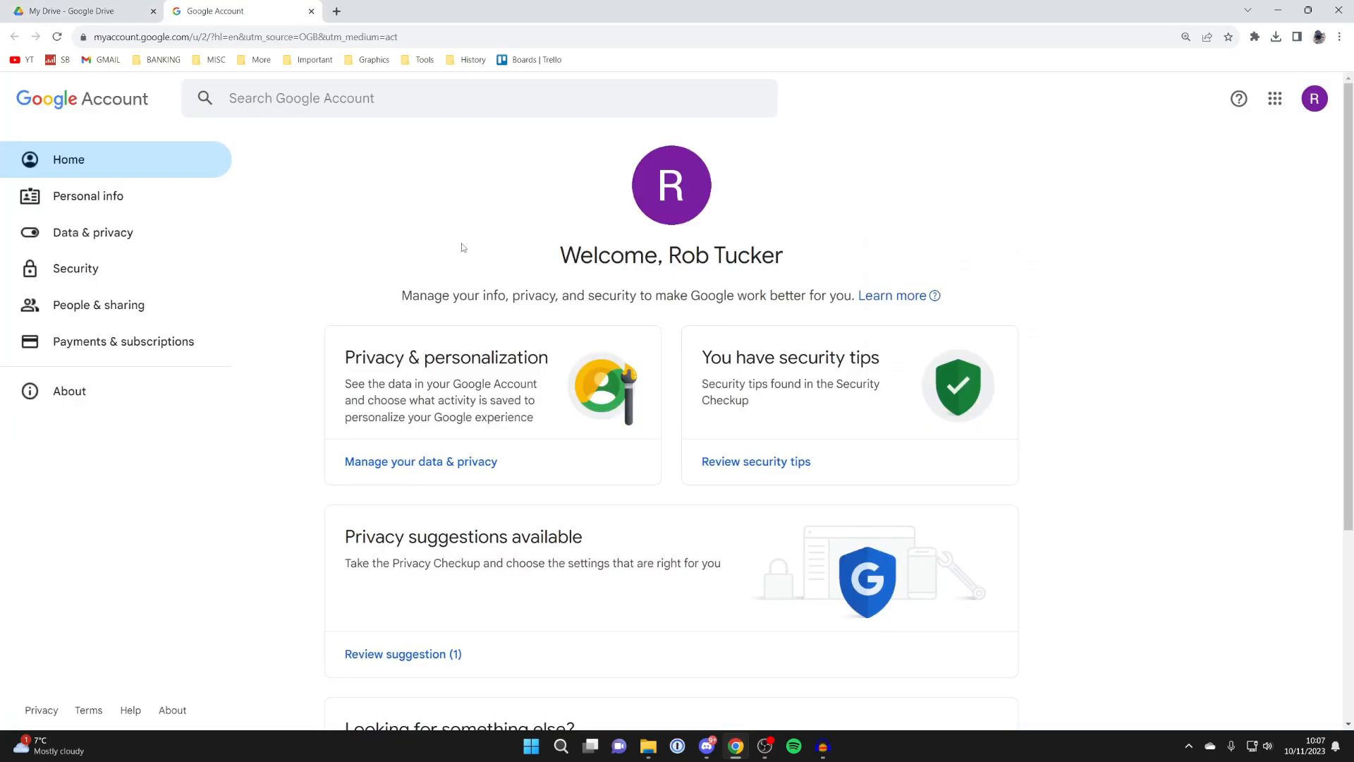
Show Data & privacy and scroll to Data from apps and services you use.
{"action": "left_click", "coordinate": [93, 232]}
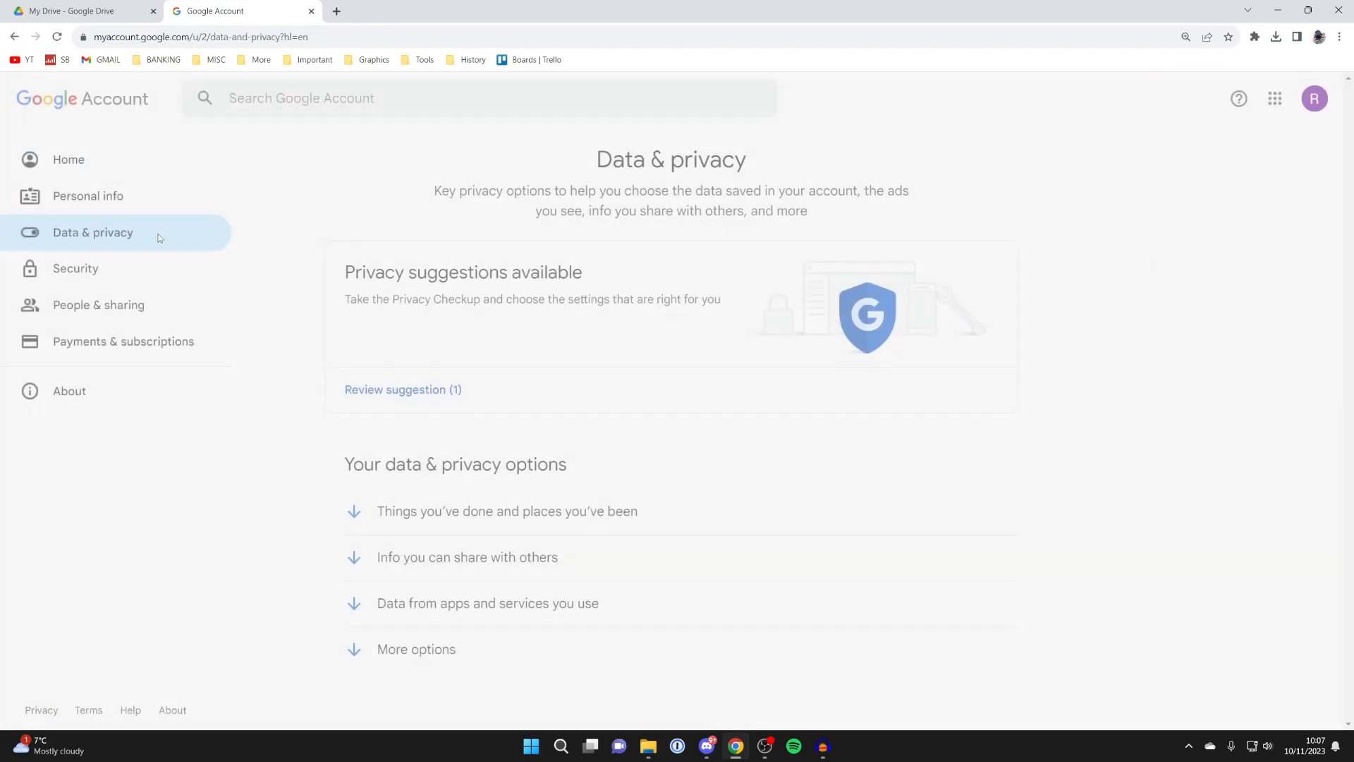
{"action": "scroll", "scroll_direction": "down", "scroll_amount": 3}
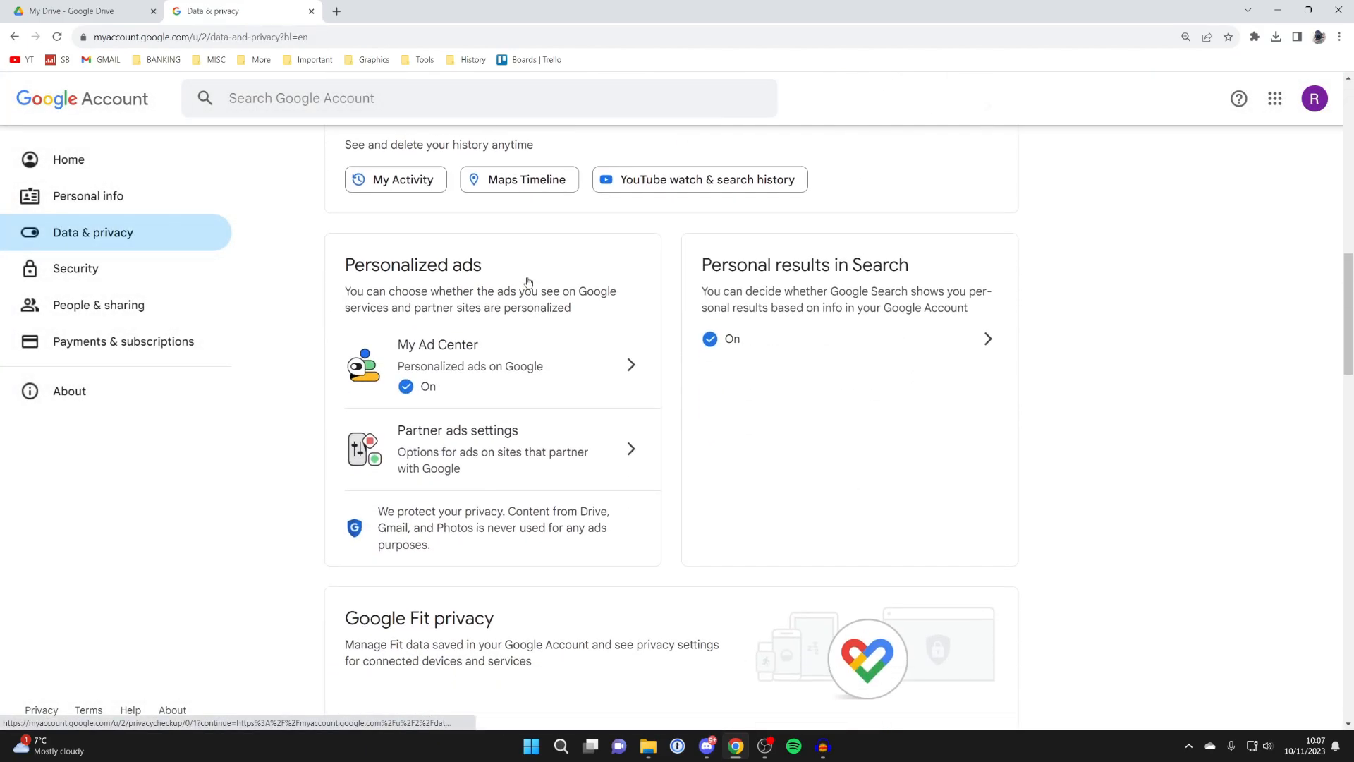
{"action": "scroll", "scroll_direction": "down", "scroll_amount": 3}
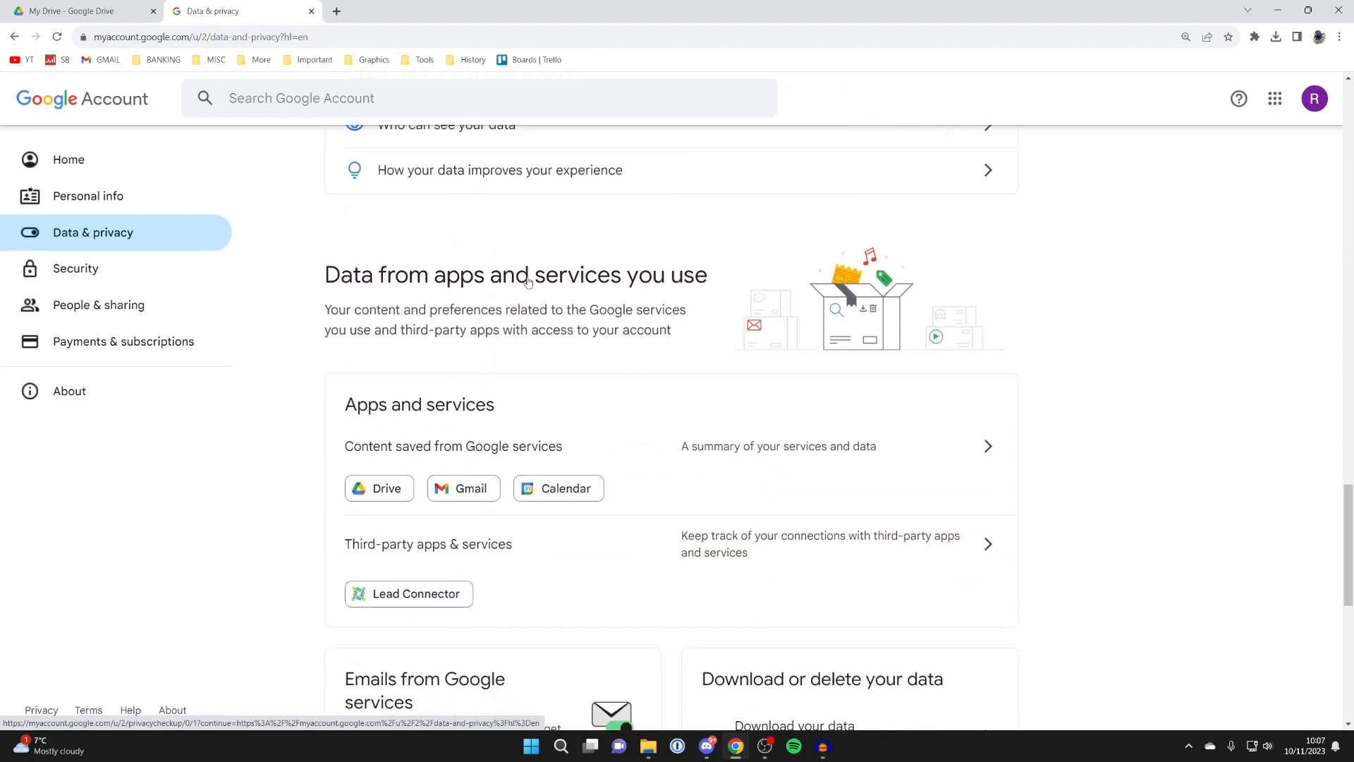
{"action": "scroll", "scroll_direction": "down", "scroll_amount": 3}
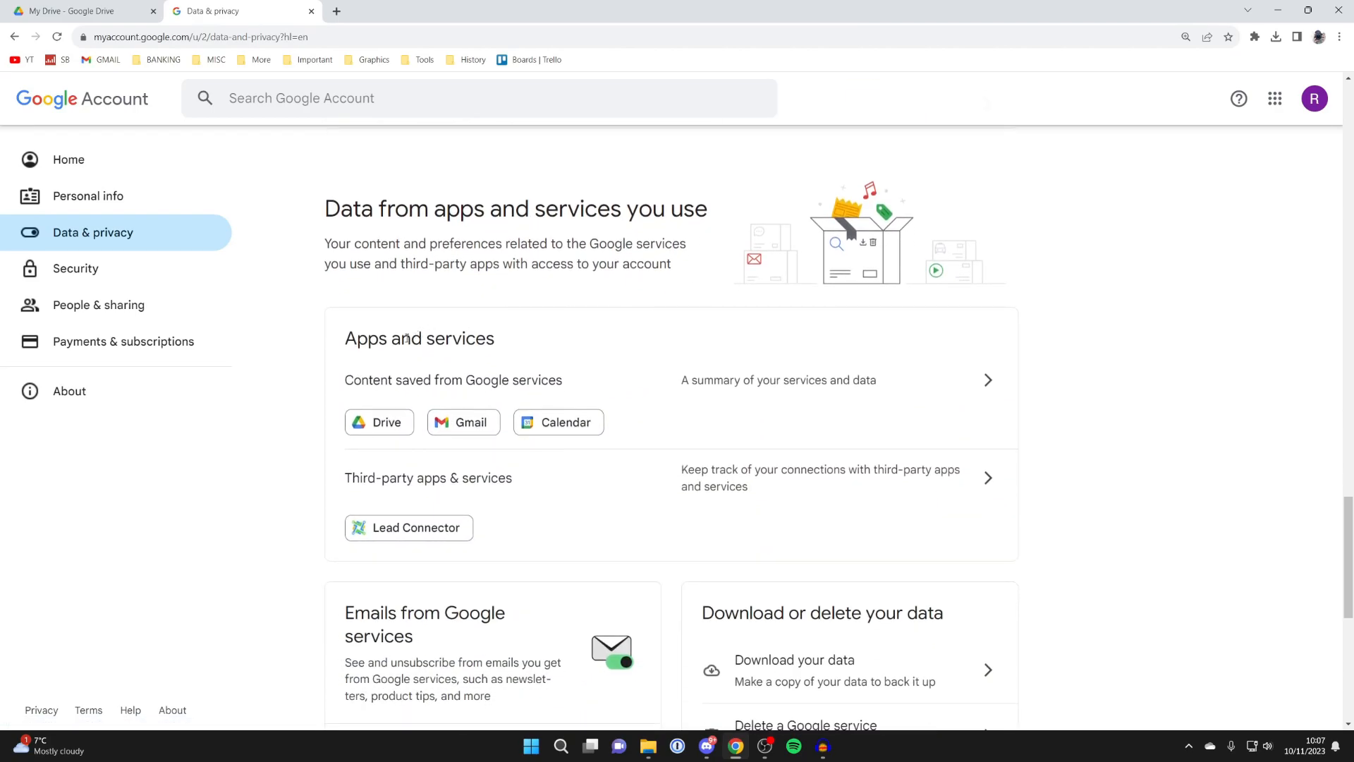
{"action": "mouse_move", "coordinate": [533, 357]}
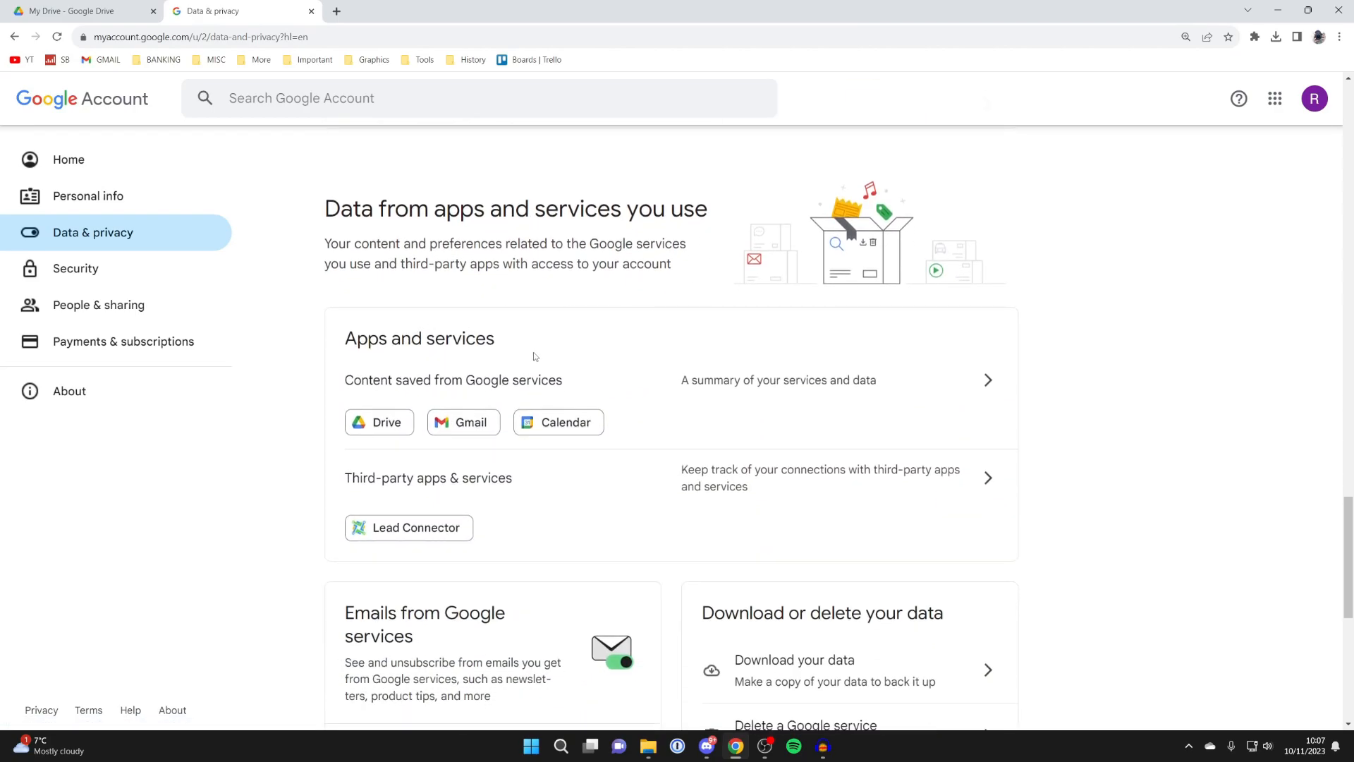
{"action": "mouse_move", "coordinate": [433, 387]}
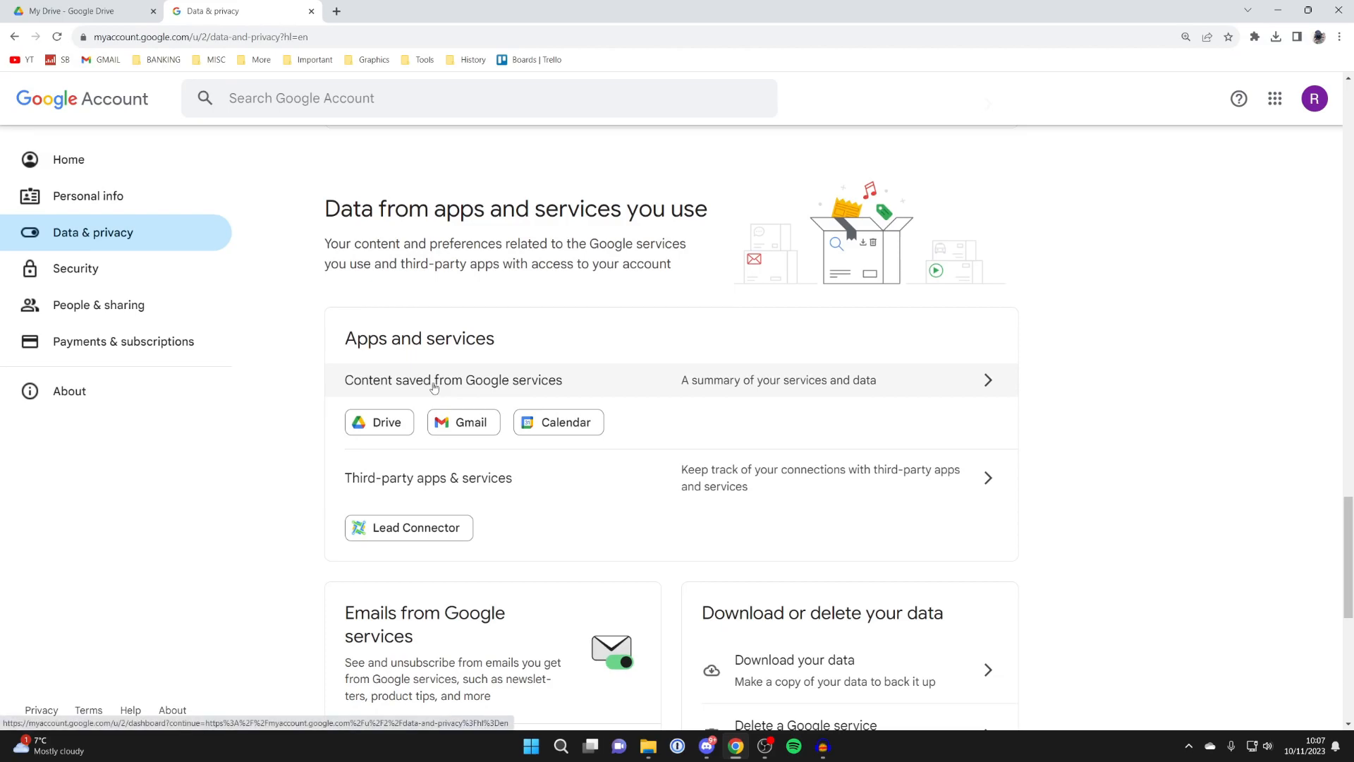
Reach Download your data in Takeout, showing Create a new export with Drive selected.
{"action": "left_click", "coordinate": [453, 379]}
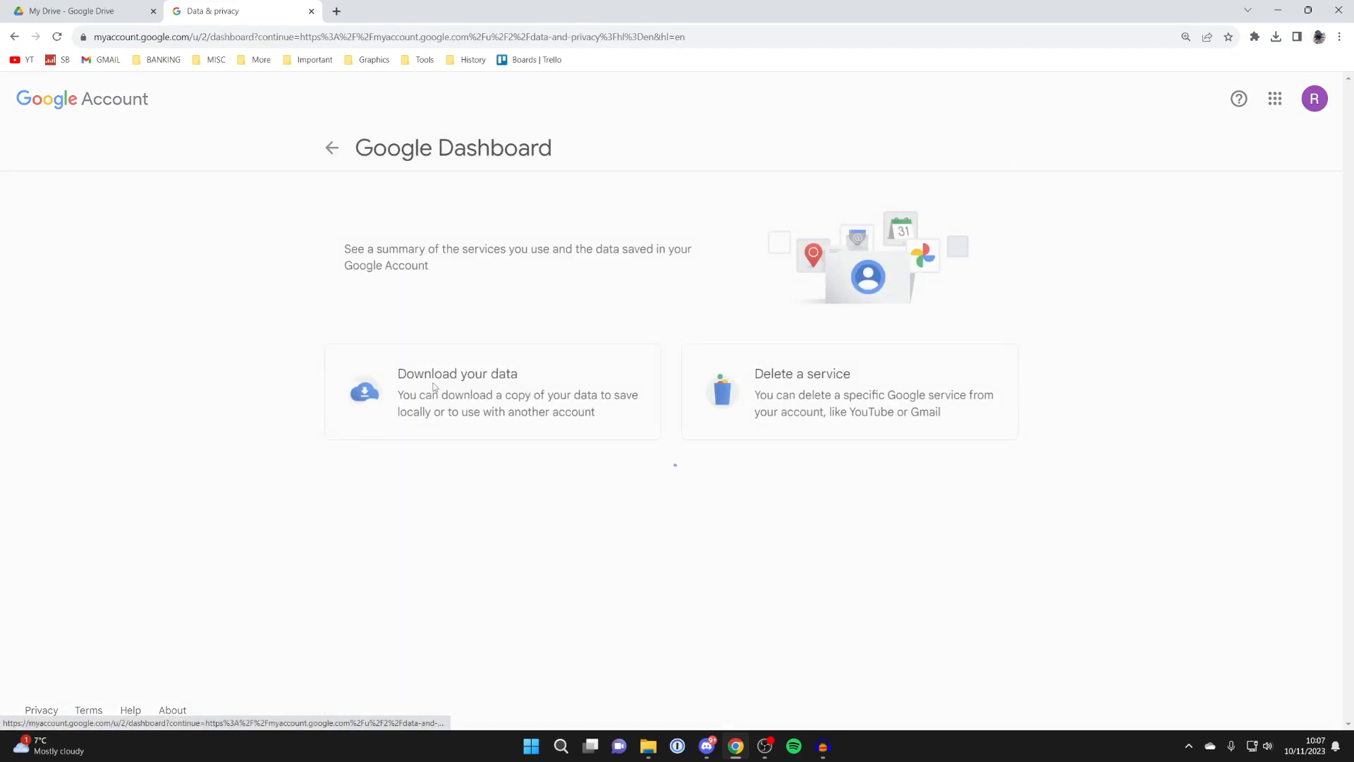
{"action": "scroll", "scroll_direction": "down", "scroll_amount": 3}
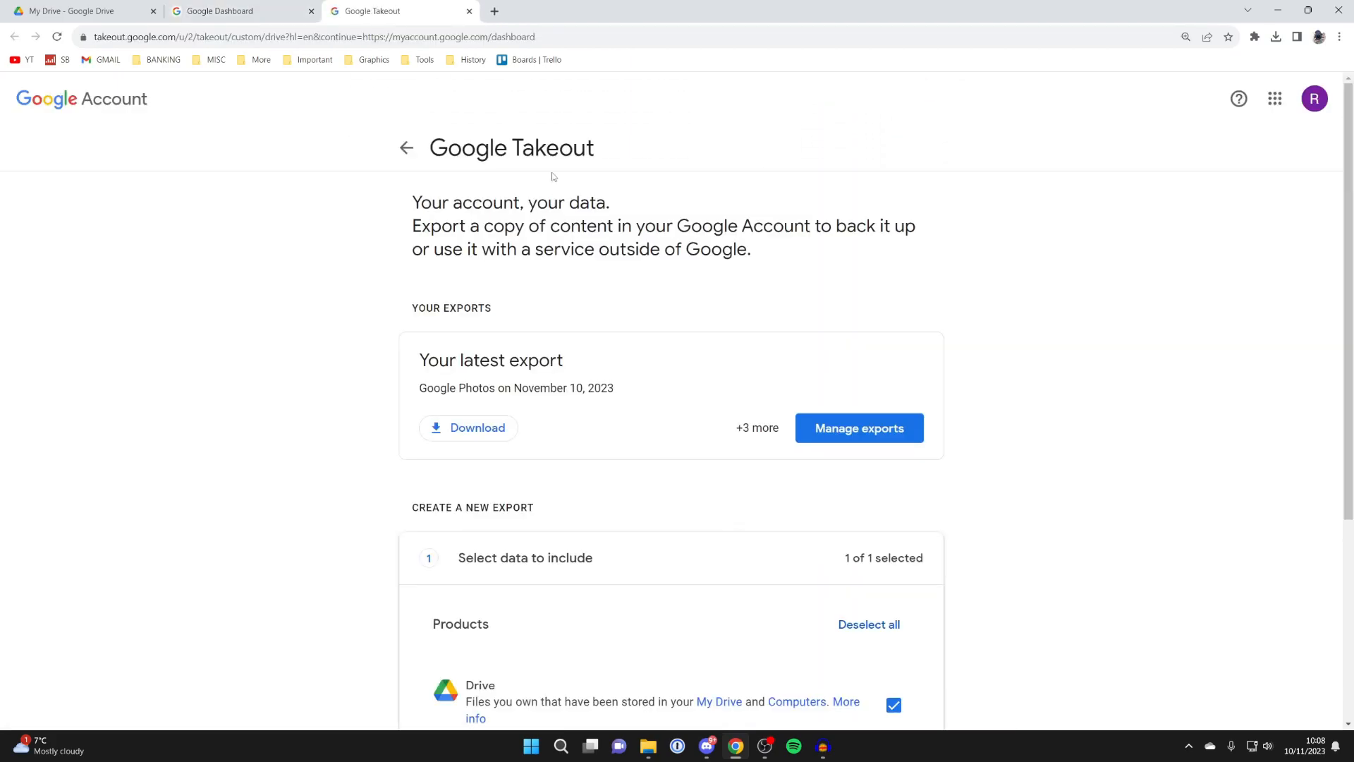
{"action": "scroll", "scroll_direction": "down", "scroll_amount": 3}
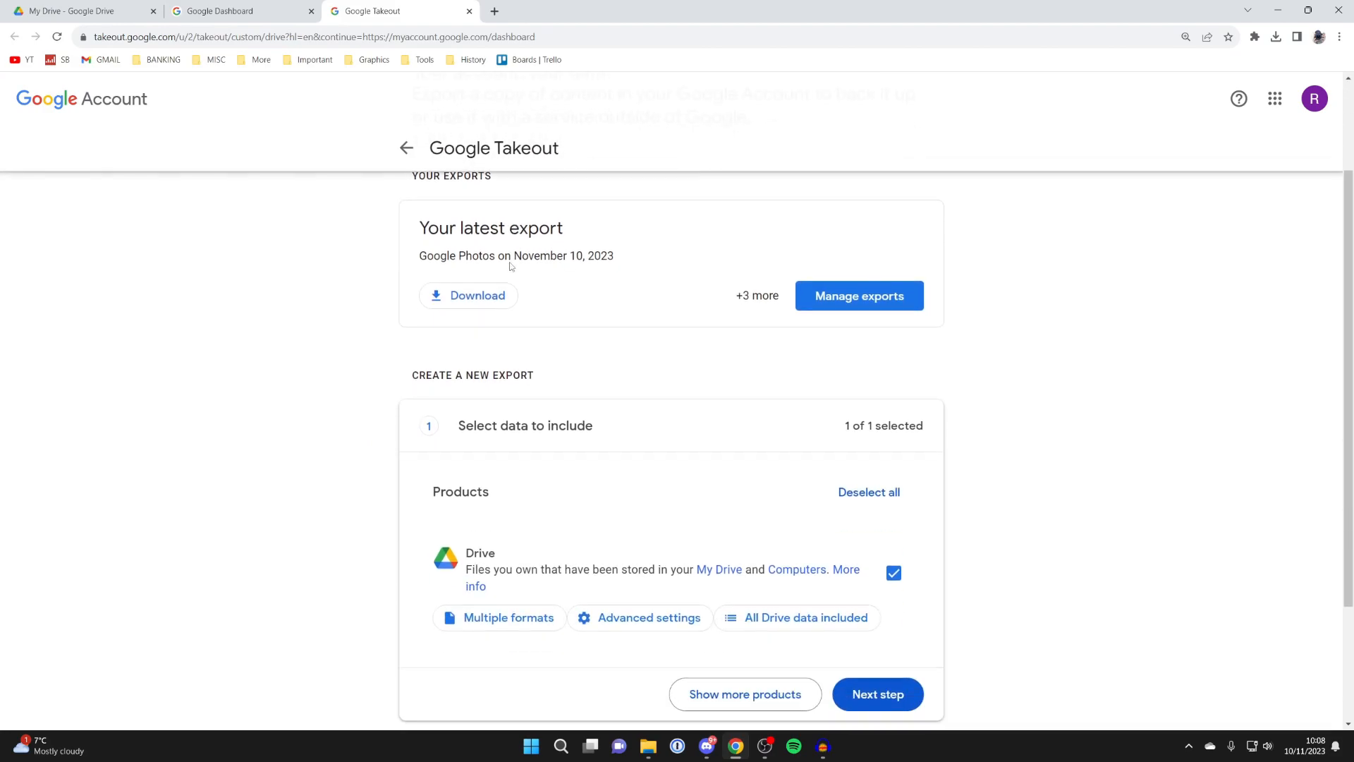
{"action": "scroll", "scroll_direction": "down", "scroll_amount": 3}
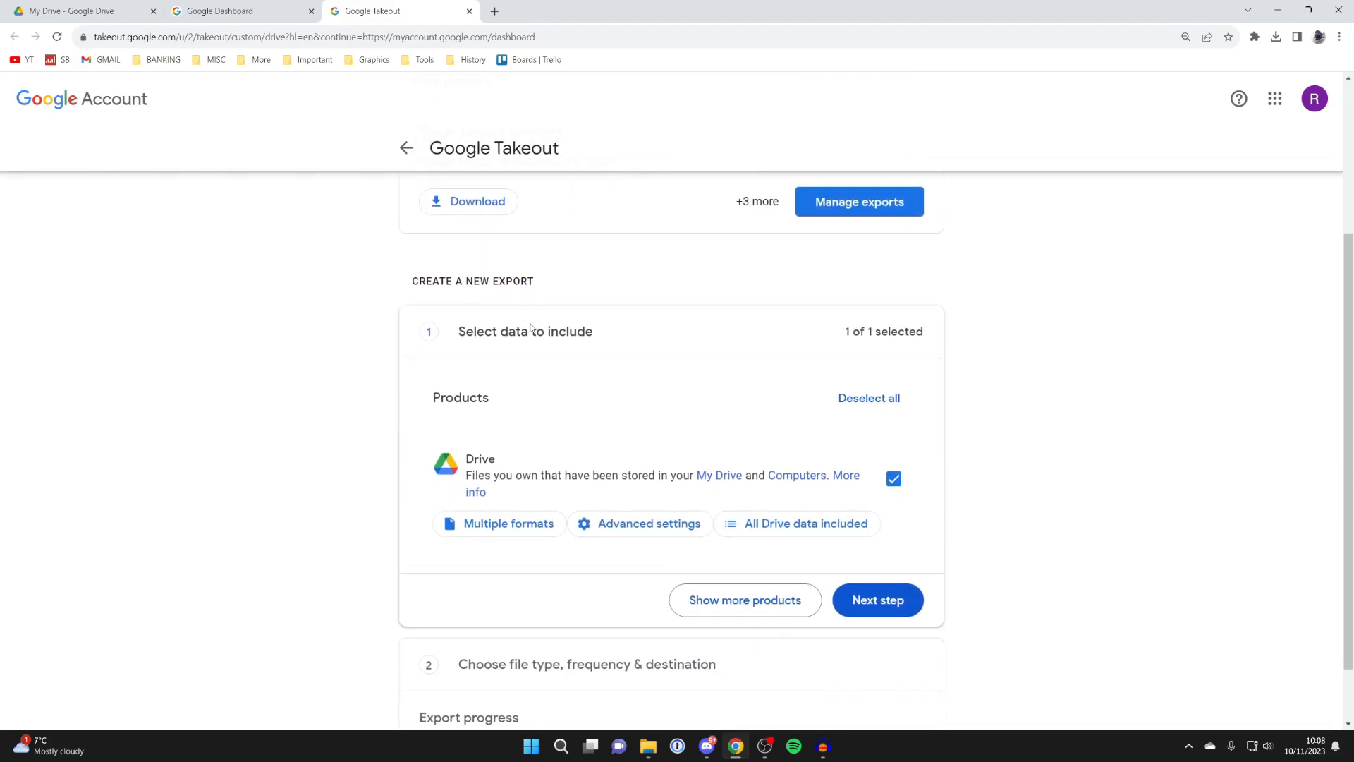
{"action": "scroll", "scroll_direction": "down", "scroll_amount": 3}
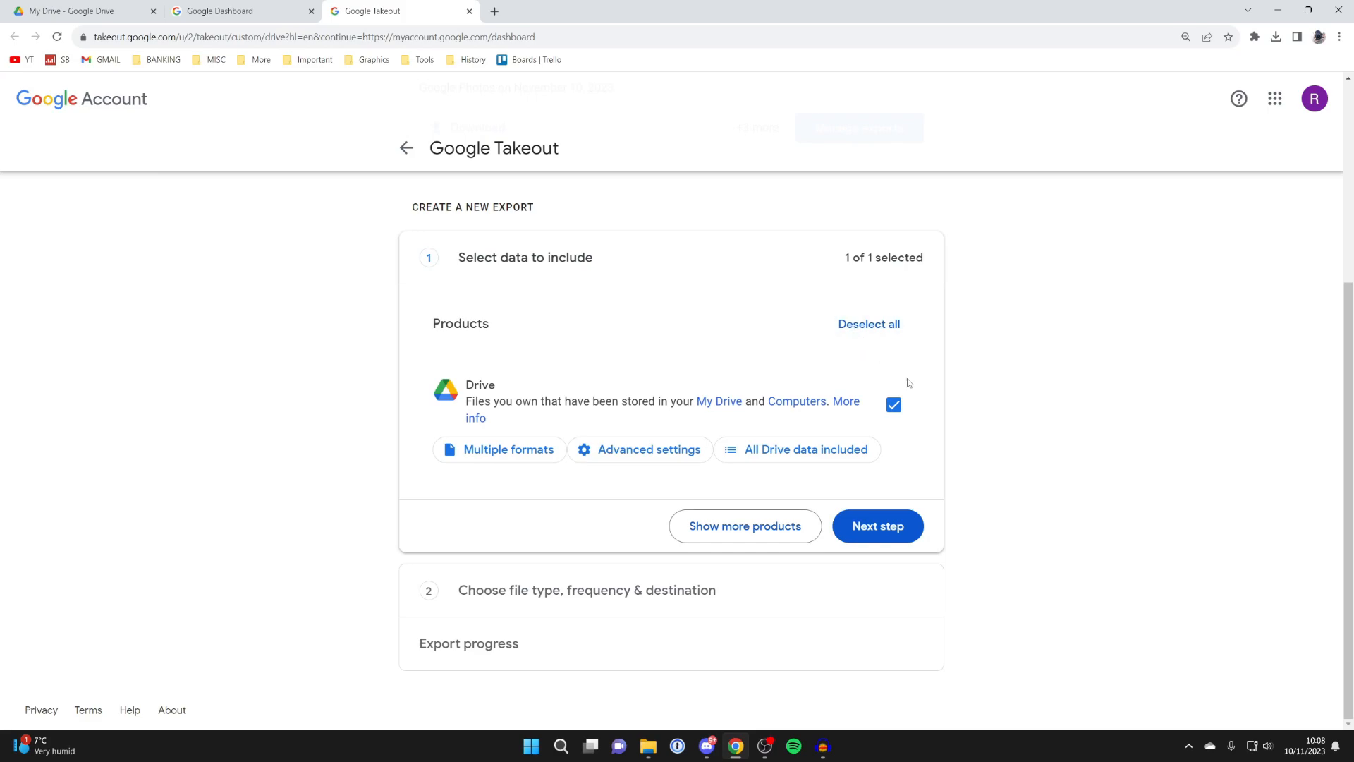
Create the export as Export once, .zip file type, 2 GB split size.
{"action": "left_click", "coordinate": [877, 527]}
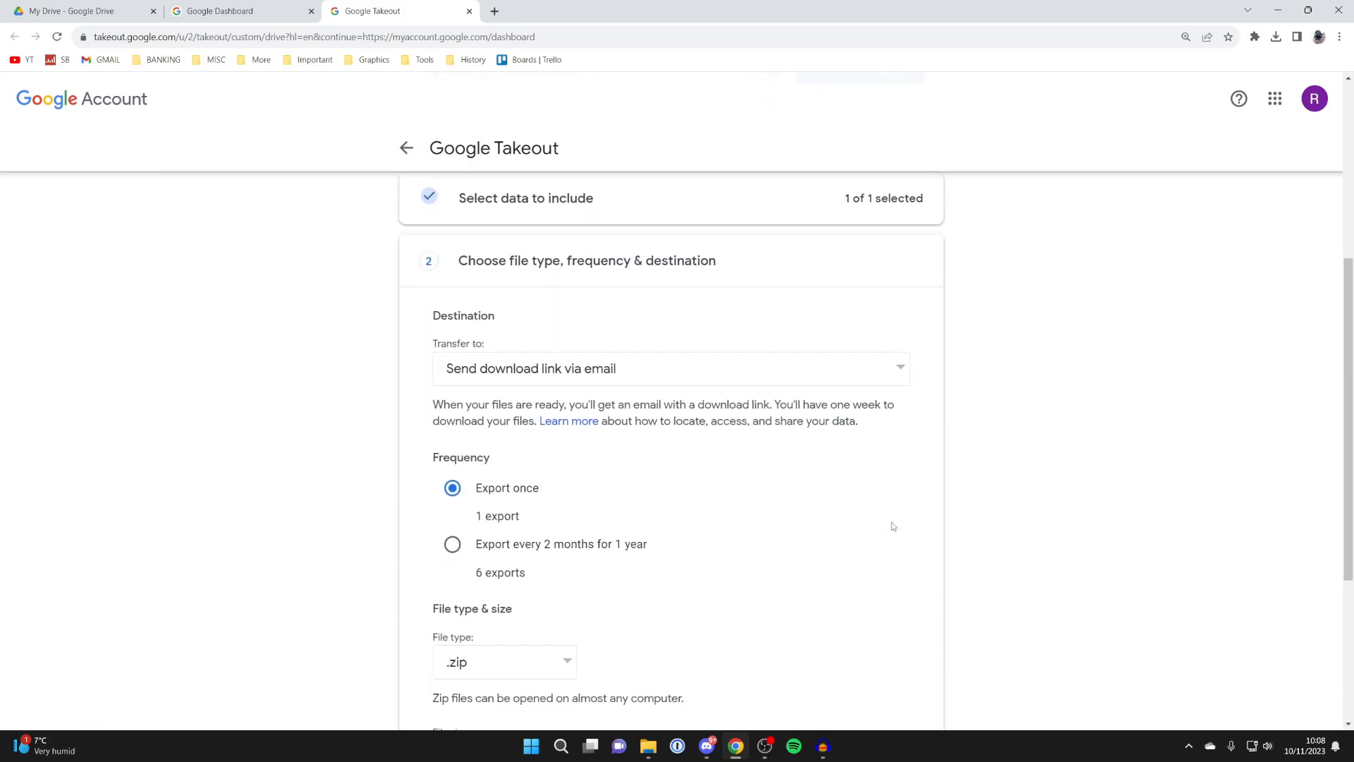
{"action": "scroll", "scroll_direction": "down", "scroll_amount": 3}
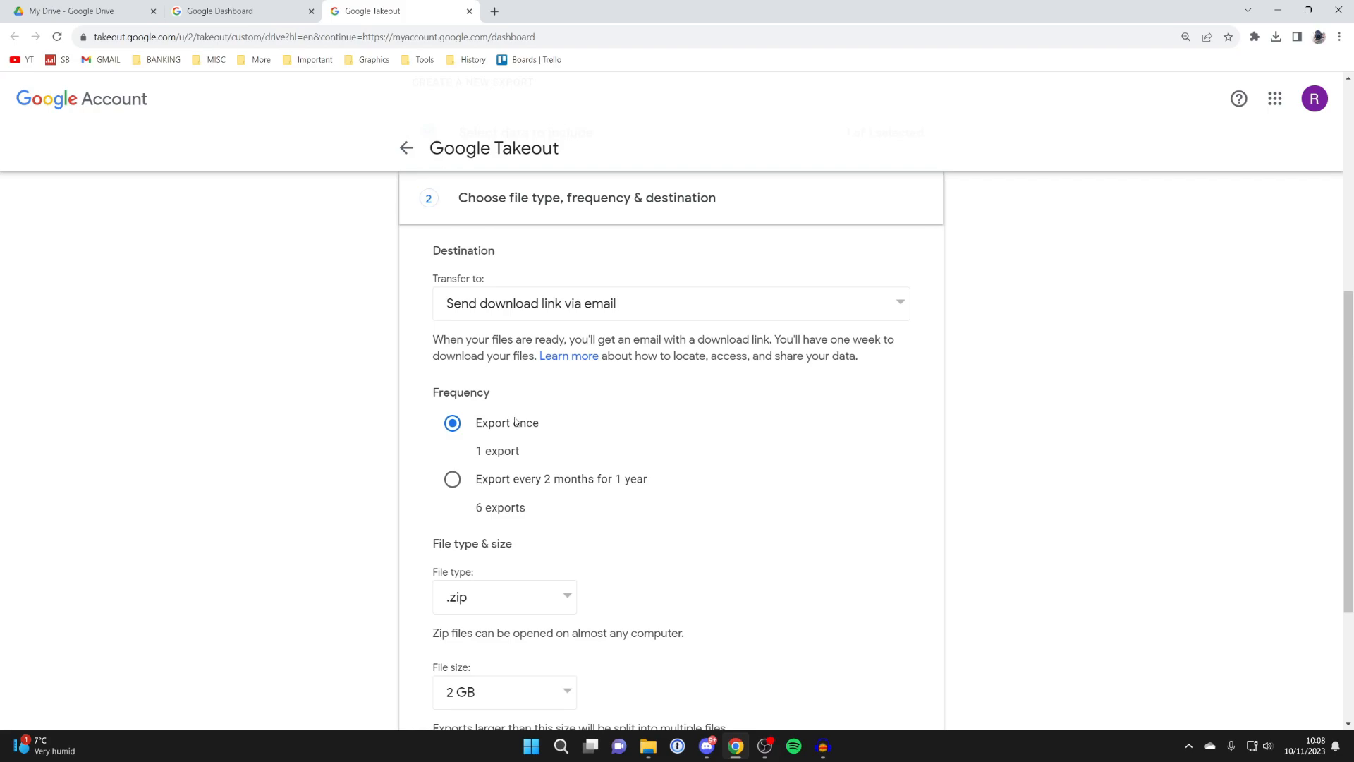
{"action": "scroll", "scroll_direction": "down", "scroll_amount": 3}
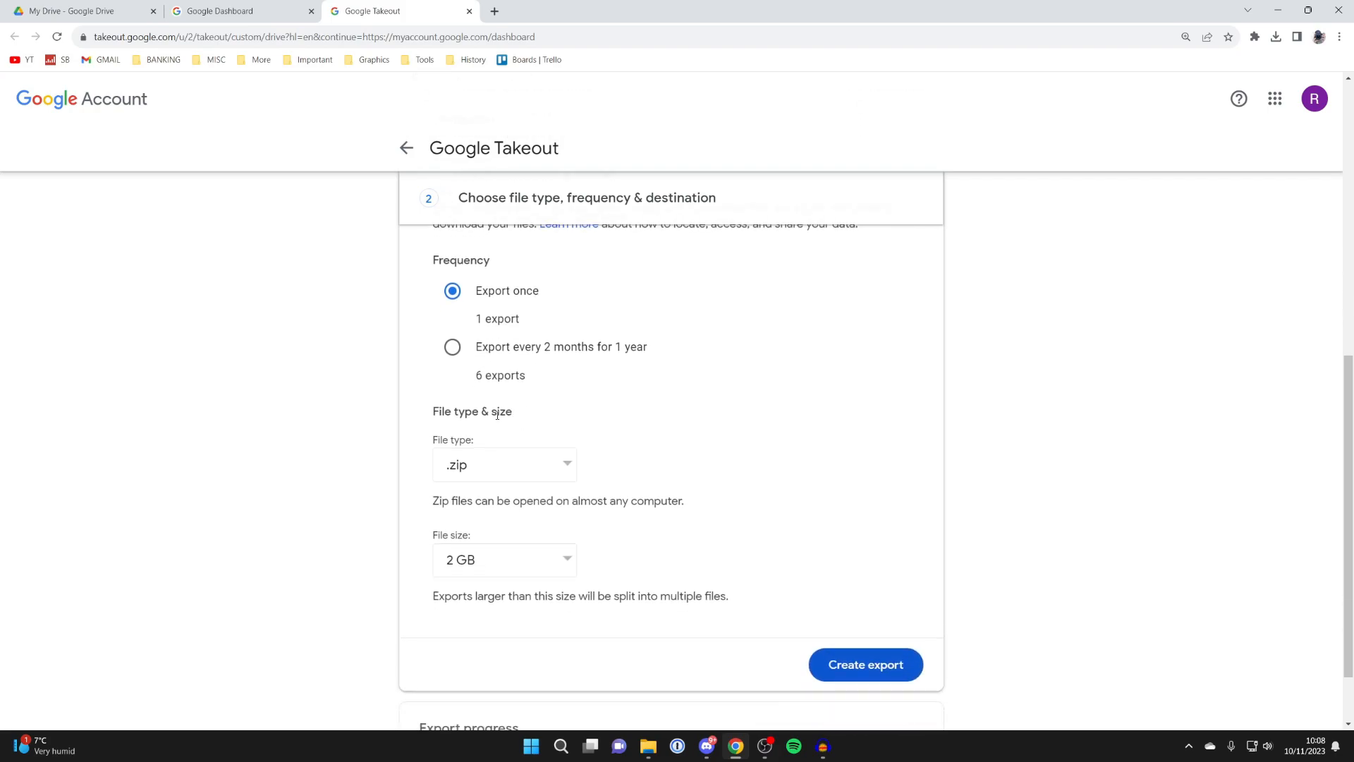
{"action": "left_click", "coordinate": [504, 464]}
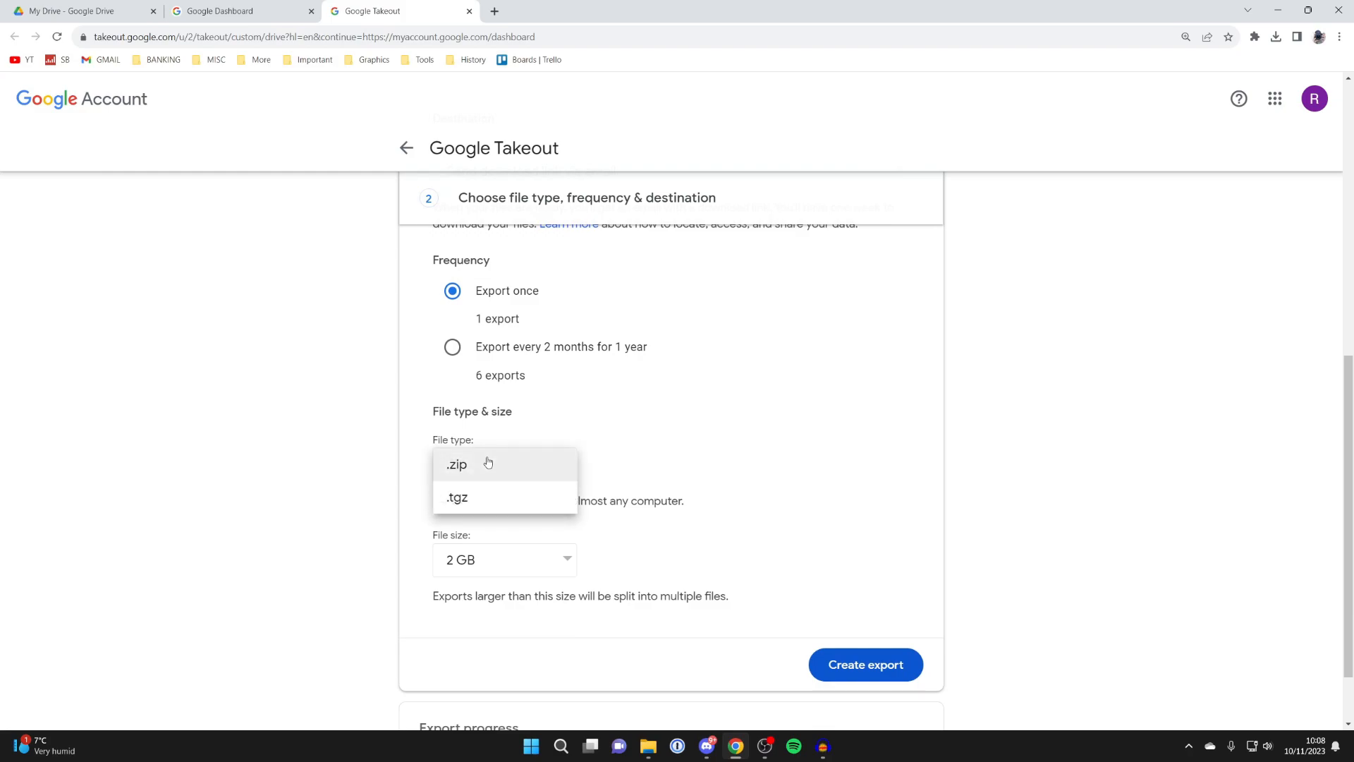
{"action": "left_click", "coordinate": [456, 464]}
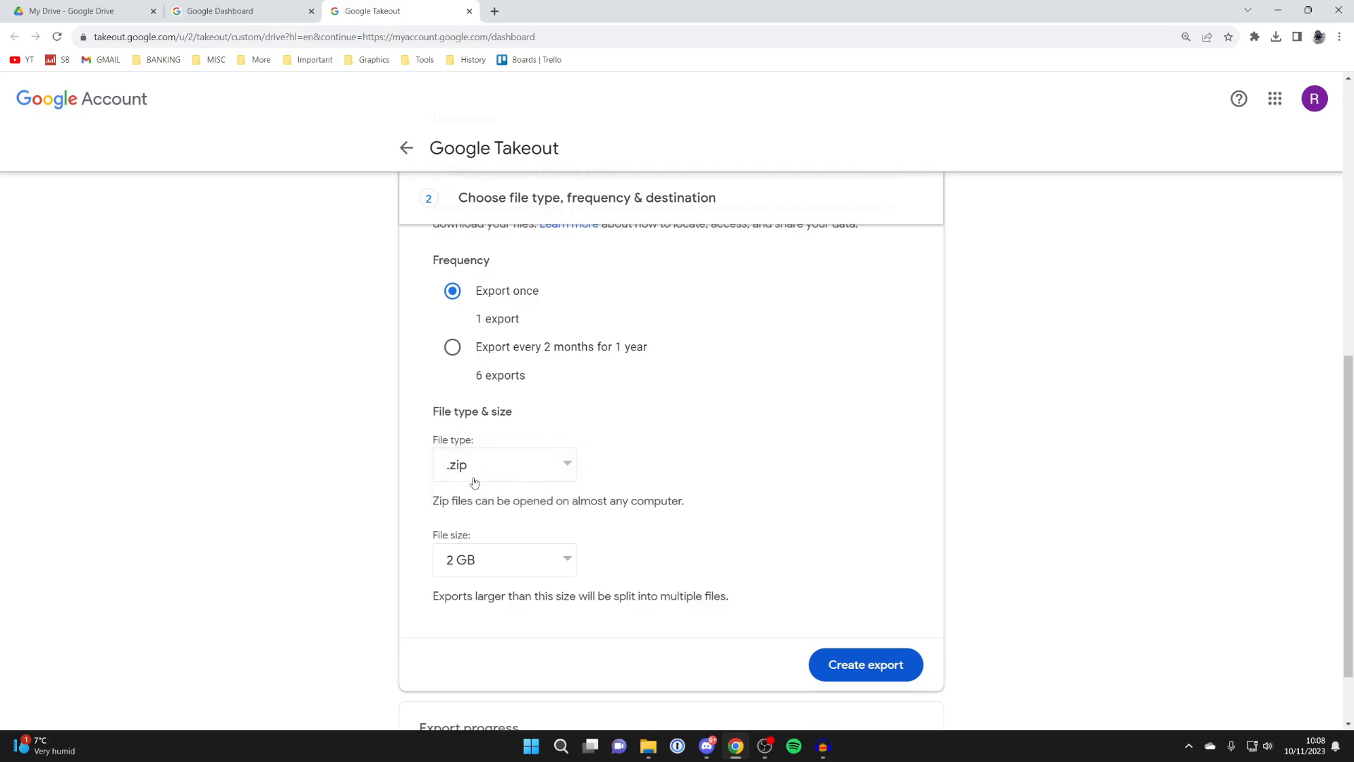
{"action": "scroll", "scroll_direction": "down", "scroll_amount": 3}
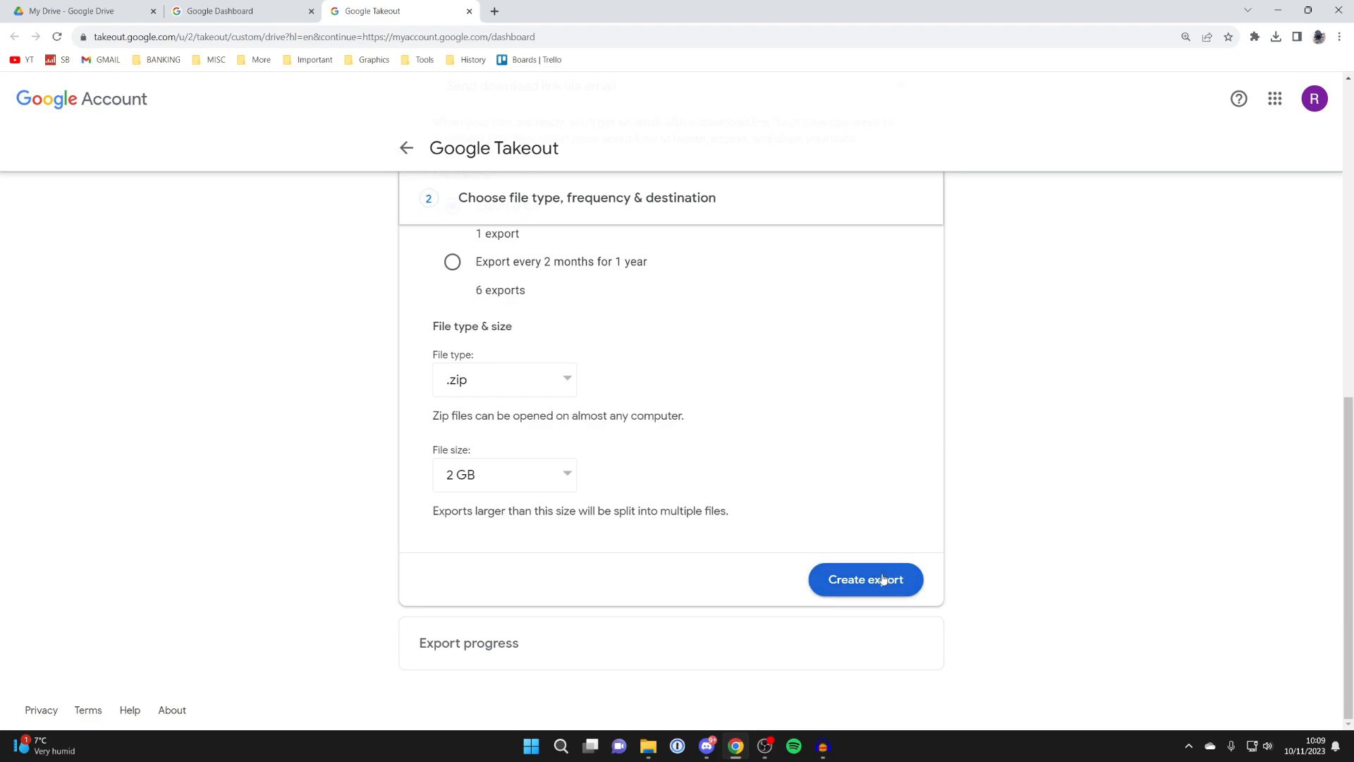
{"action": "left_click", "coordinate": [865, 578]}
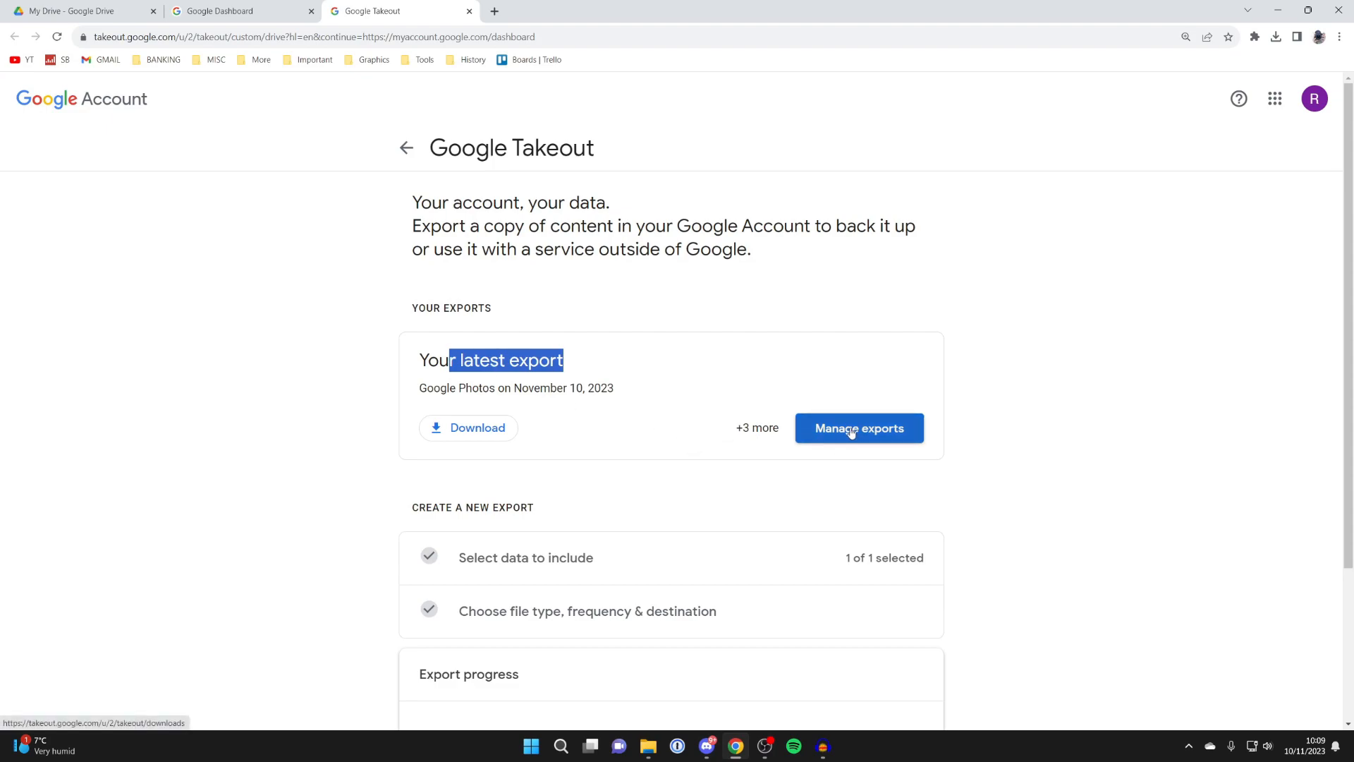
Download the 18 MB Drive export from Manage exports.
{"action": "left_click", "coordinate": [859, 428]}
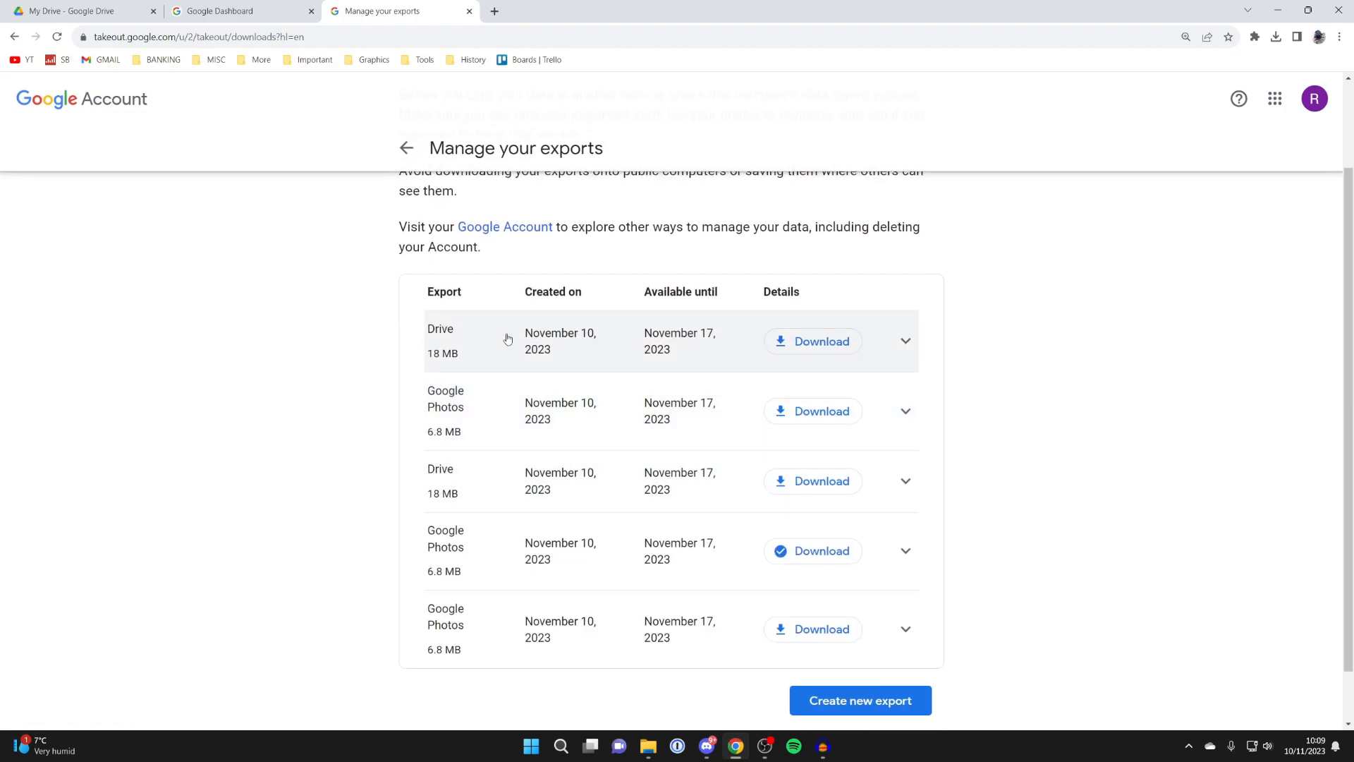
{"action": "mouse_move", "coordinate": [447, 330]}
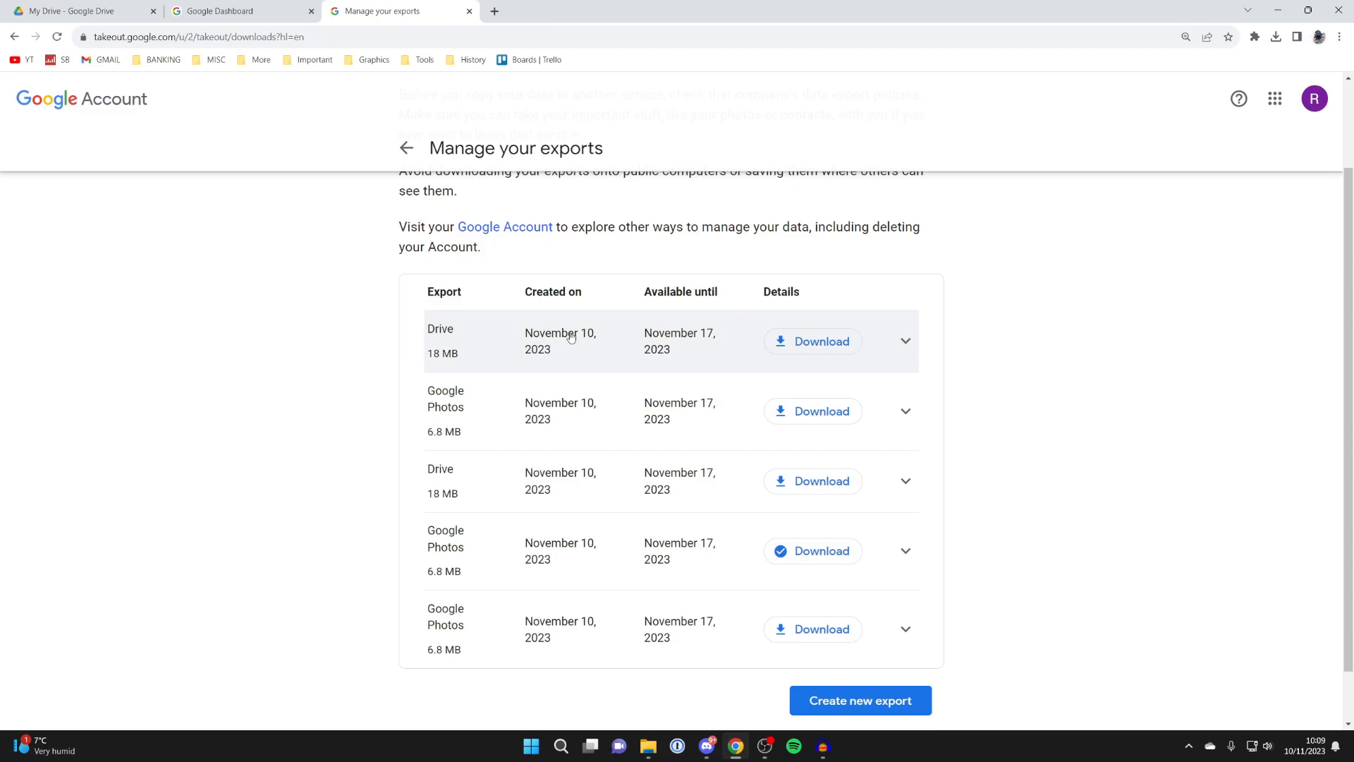
{"action": "mouse_move", "coordinate": [615, 334]}
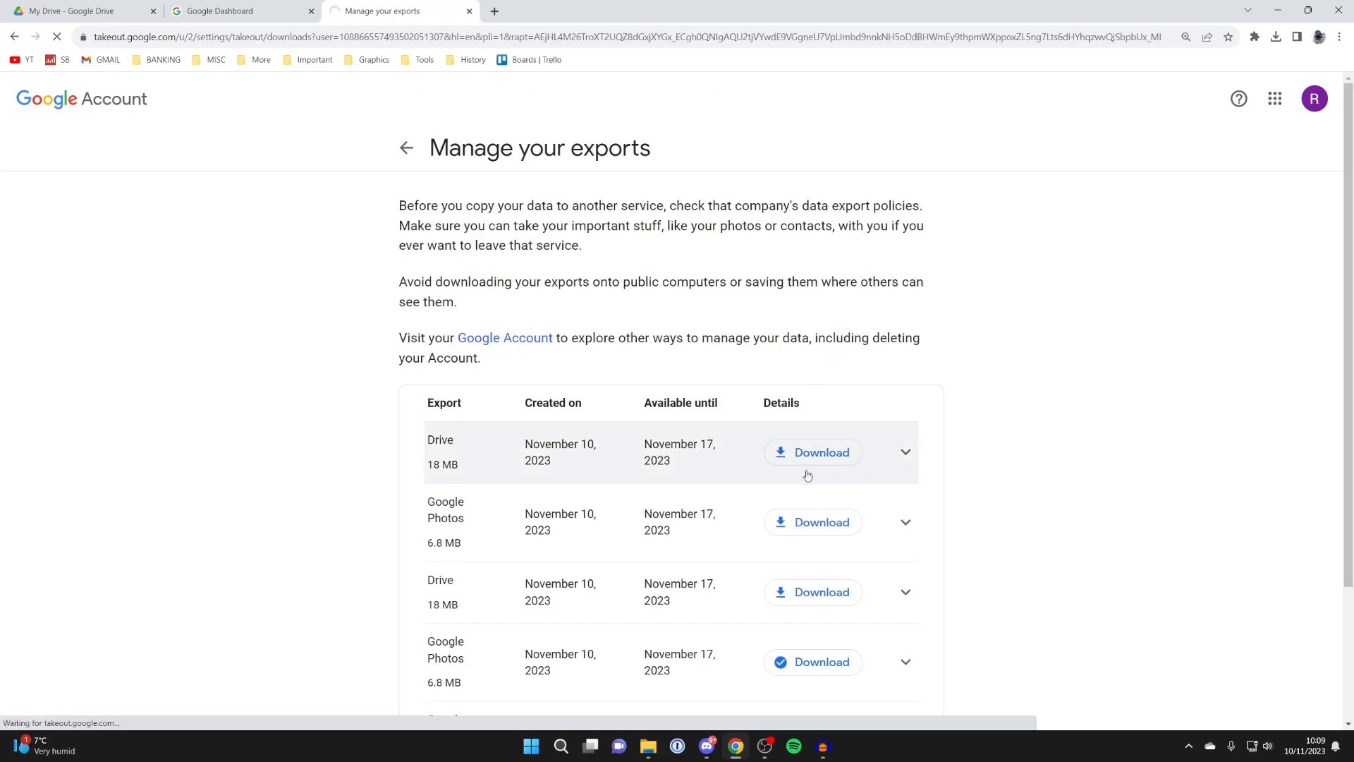
{"action": "left_click", "coordinate": [811, 451]}
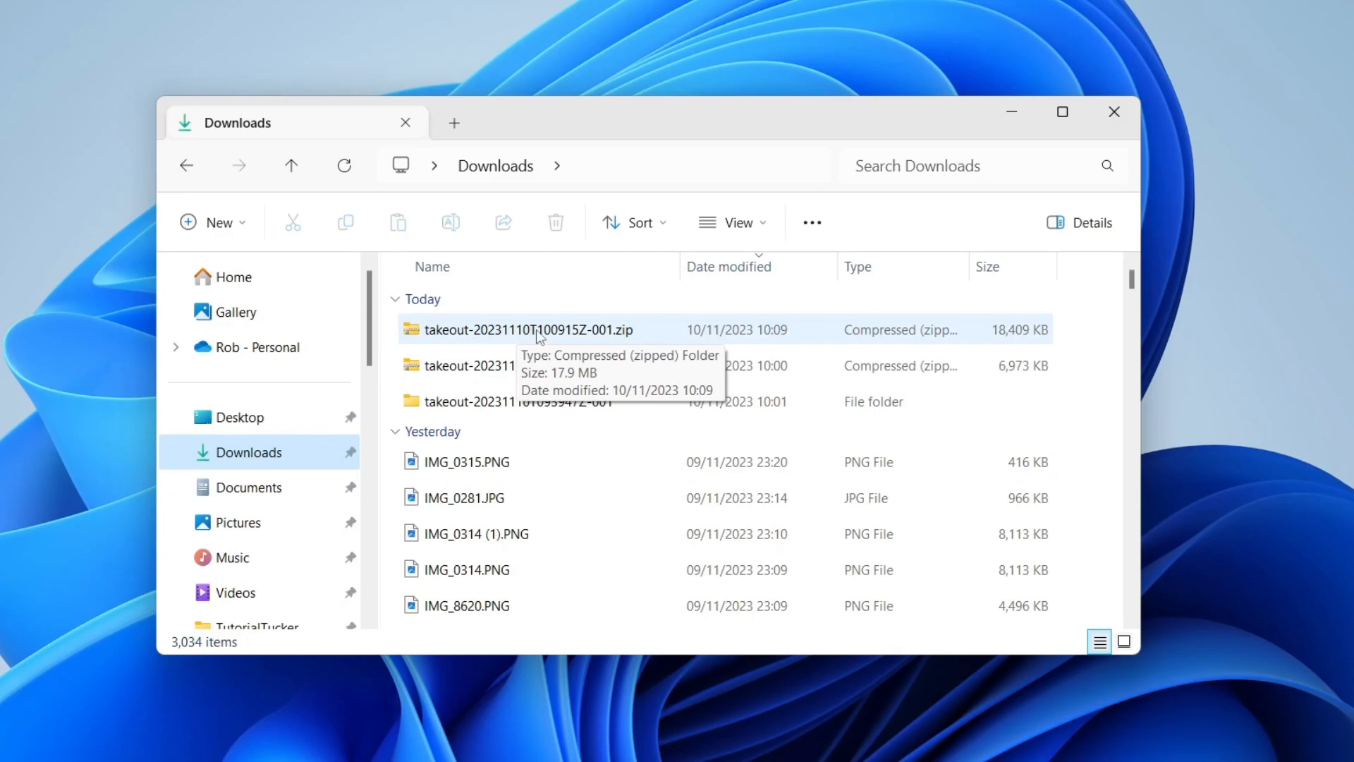
Extract all of the takeout zip into Downloads and select the extracted folder.
{"action": "double_click", "coordinate": [528, 328]}
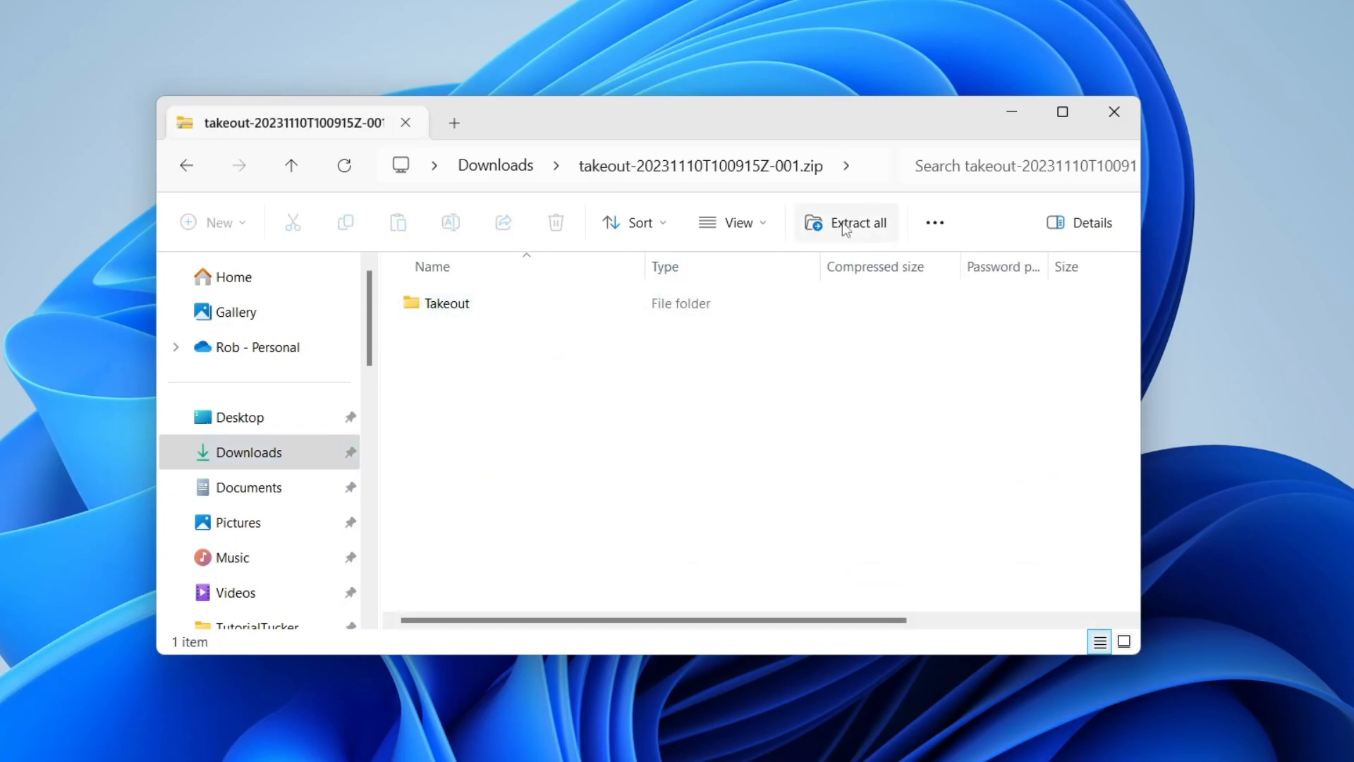
{"action": "left_click", "coordinate": [845, 221]}
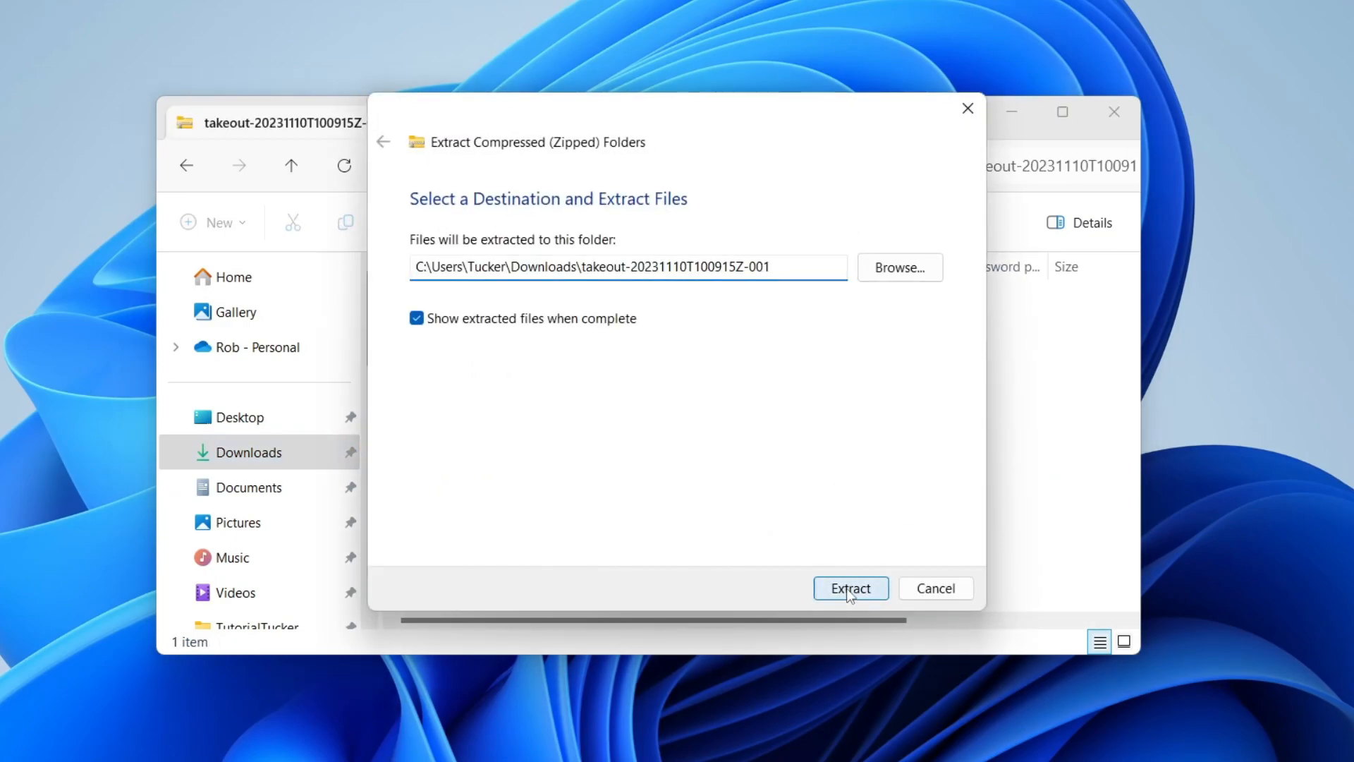
{"action": "left_click", "coordinate": [849, 588]}
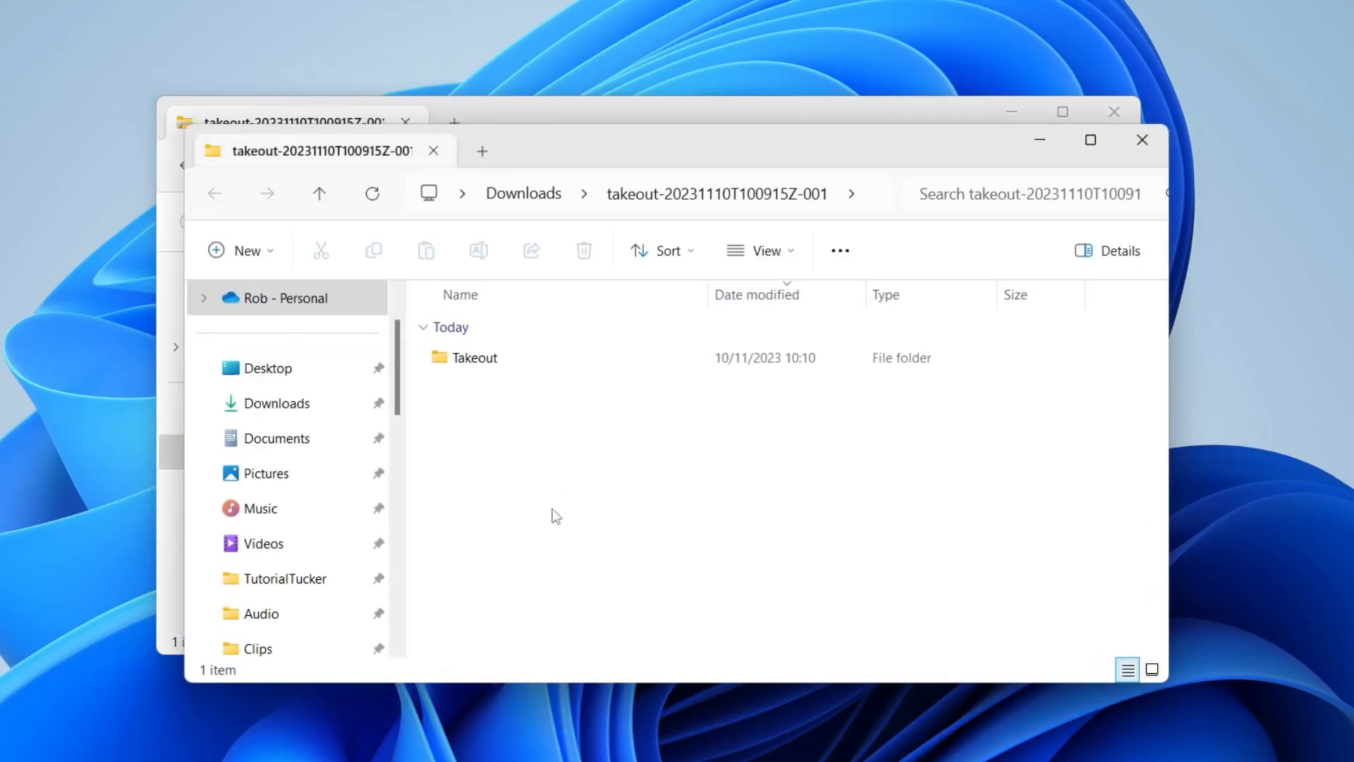
{"action": "left_click", "coordinate": [474, 357]}
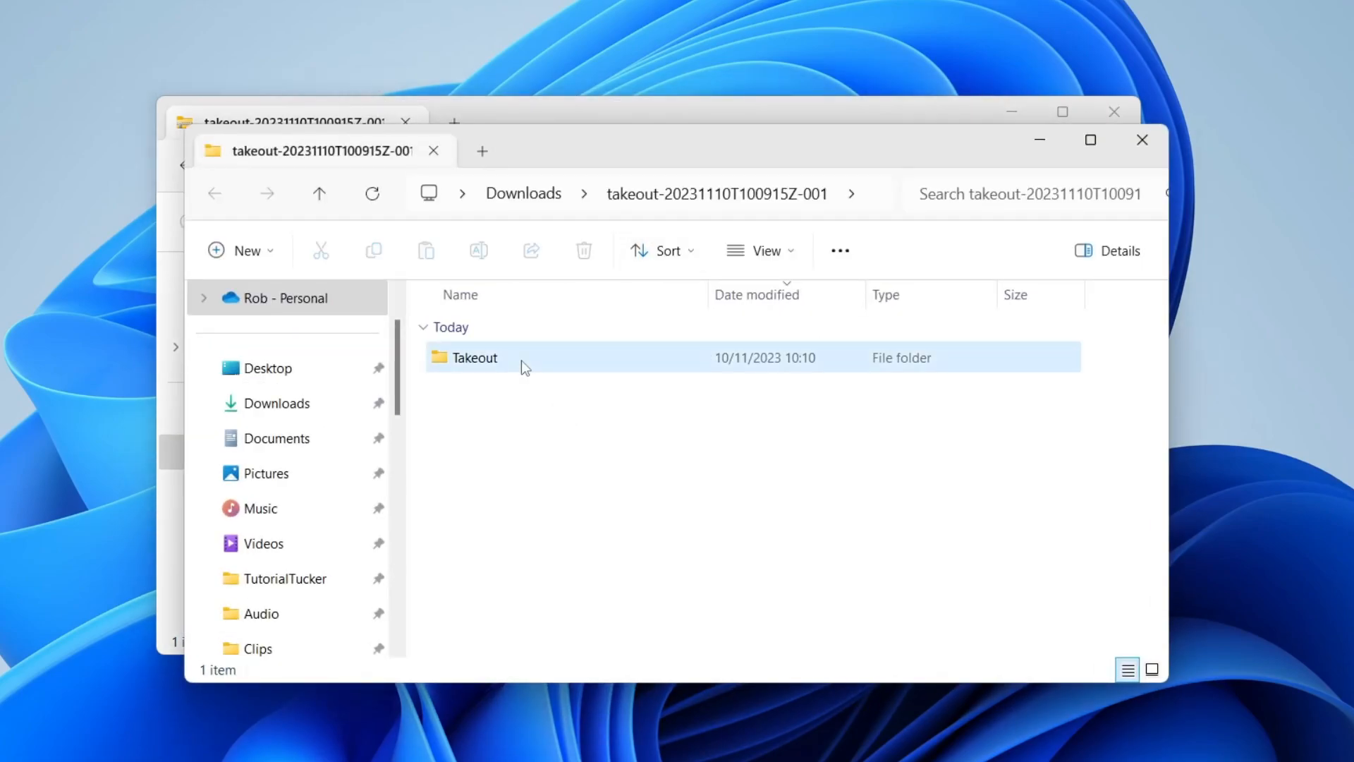
Browse Takeout > Drive > Photos, view the 'connect external drive to ipad' JPG, then close the viewer.
{"action": "double_click", "coordinate": [474, 357]}
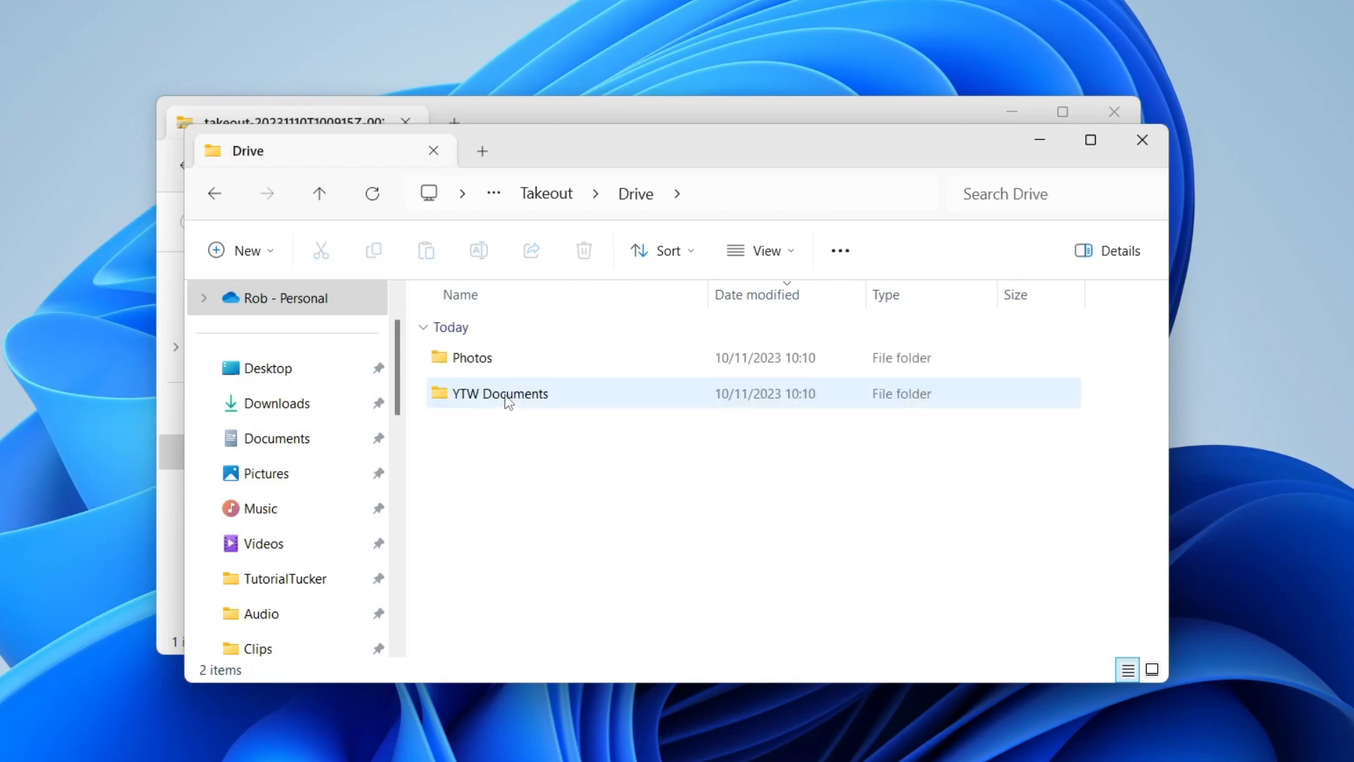
{"action": "key", "text": "ctrl+a"}
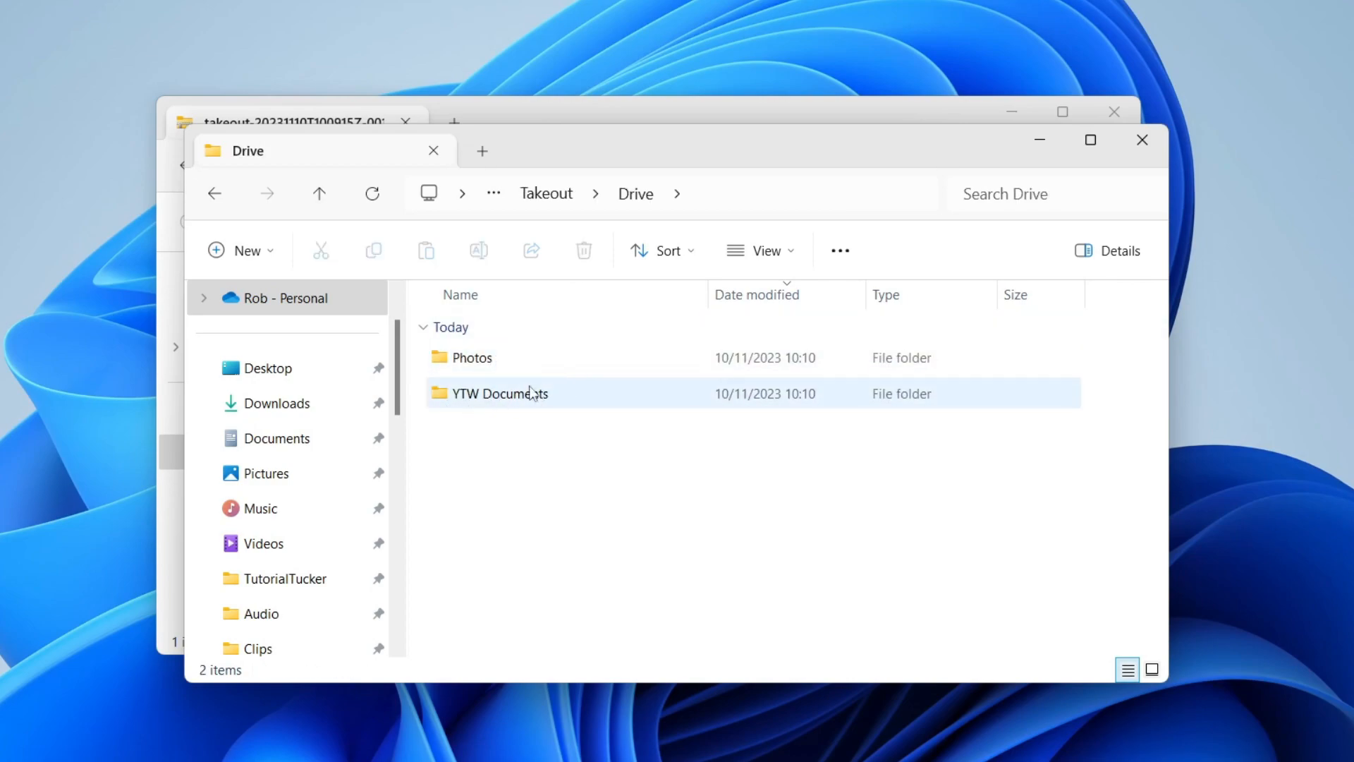
{"action": "double_click", "coordinate": [473, 357]}
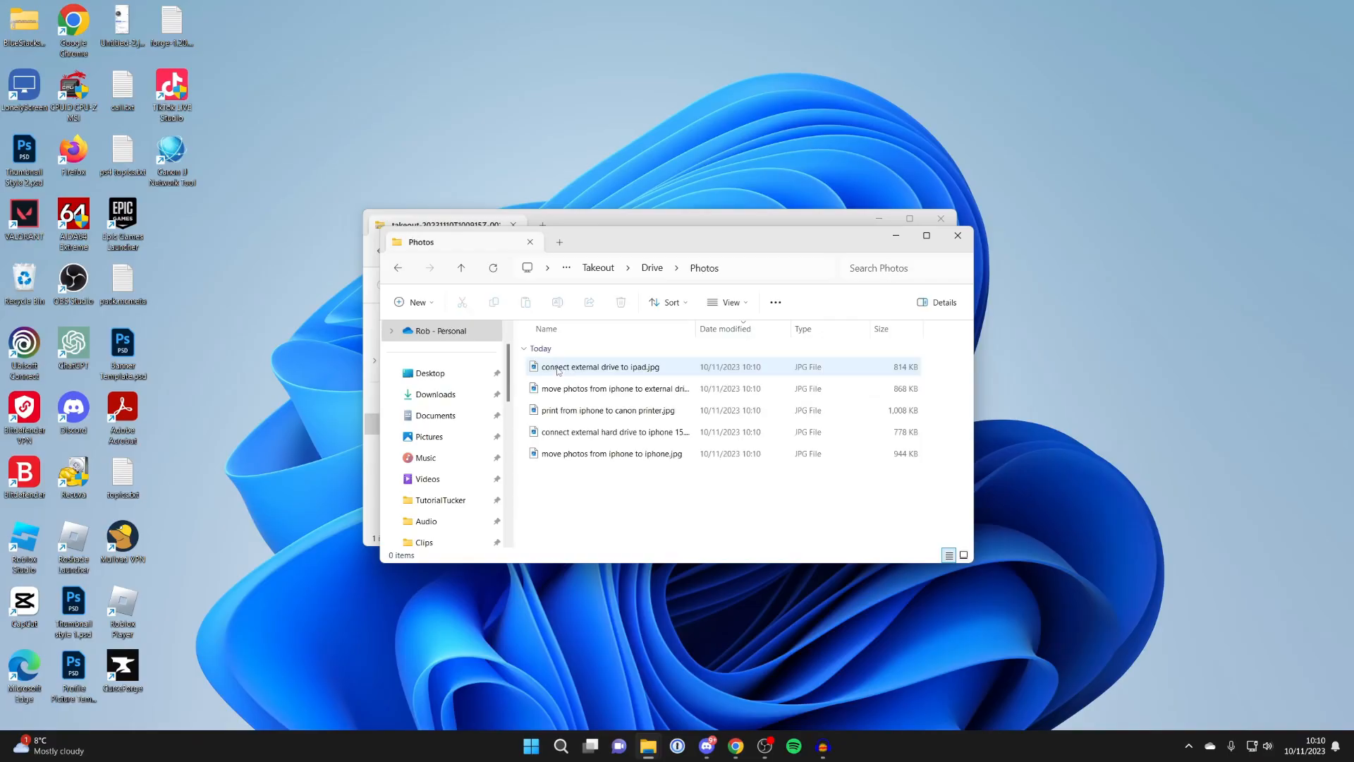
{"action": "double_click", "coordinate": [598, 366]}
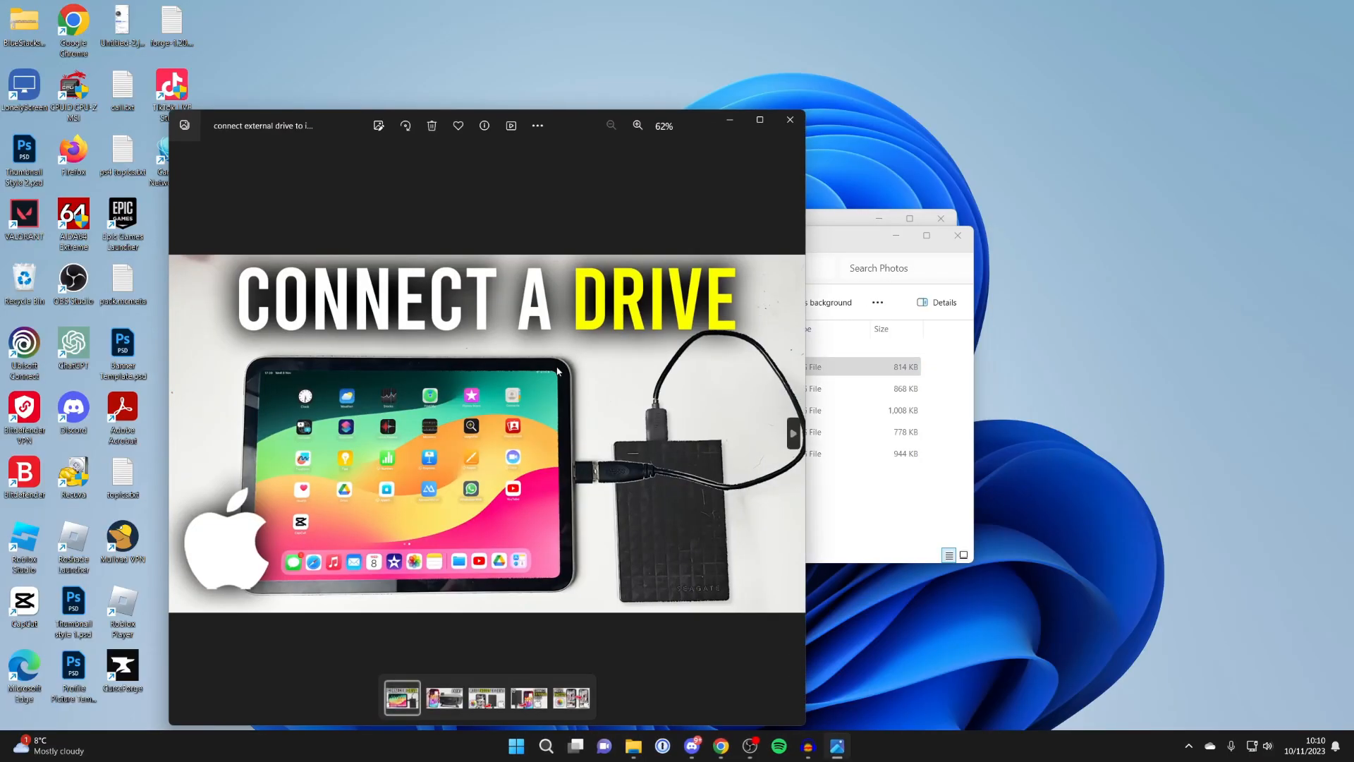
{"action": "left_click", "coordinate": [572, 691]}
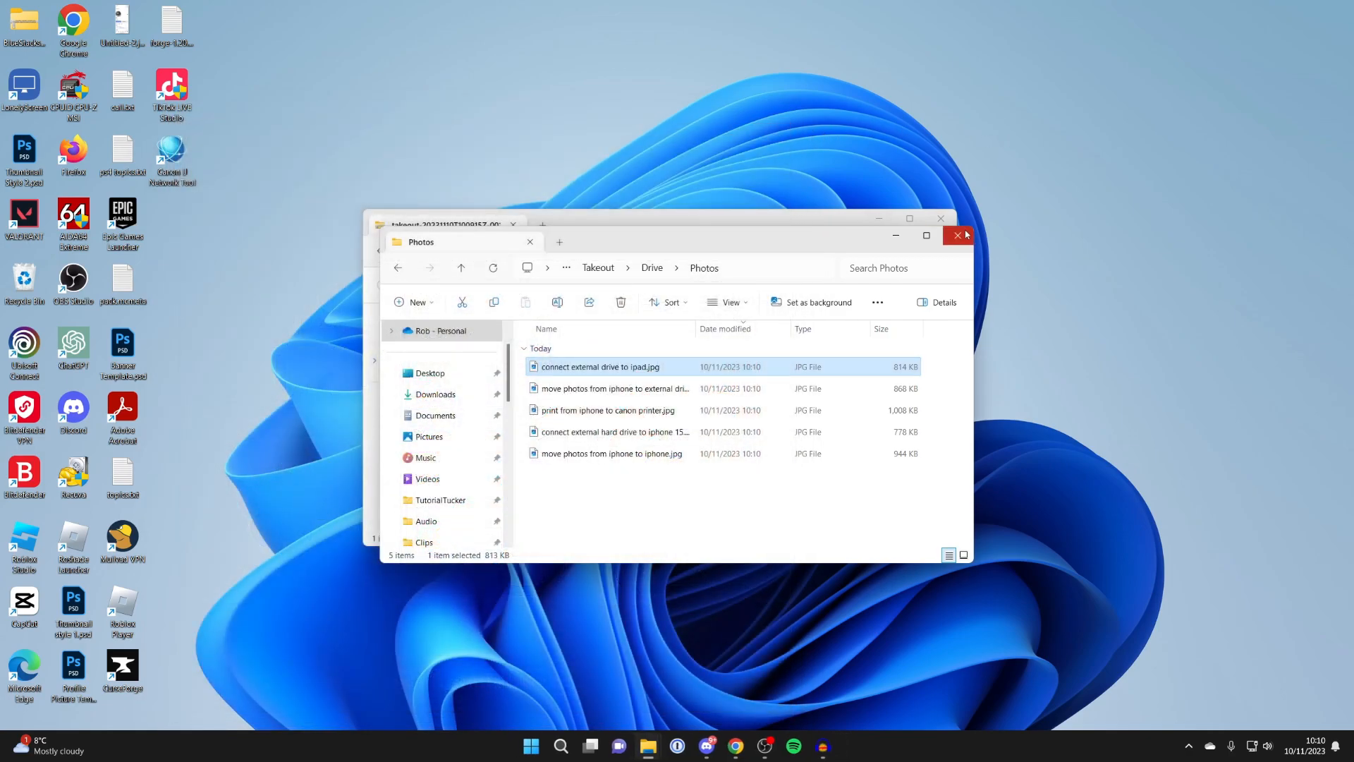
{"action": "mouse_move", "coordinate": [958, 235]}
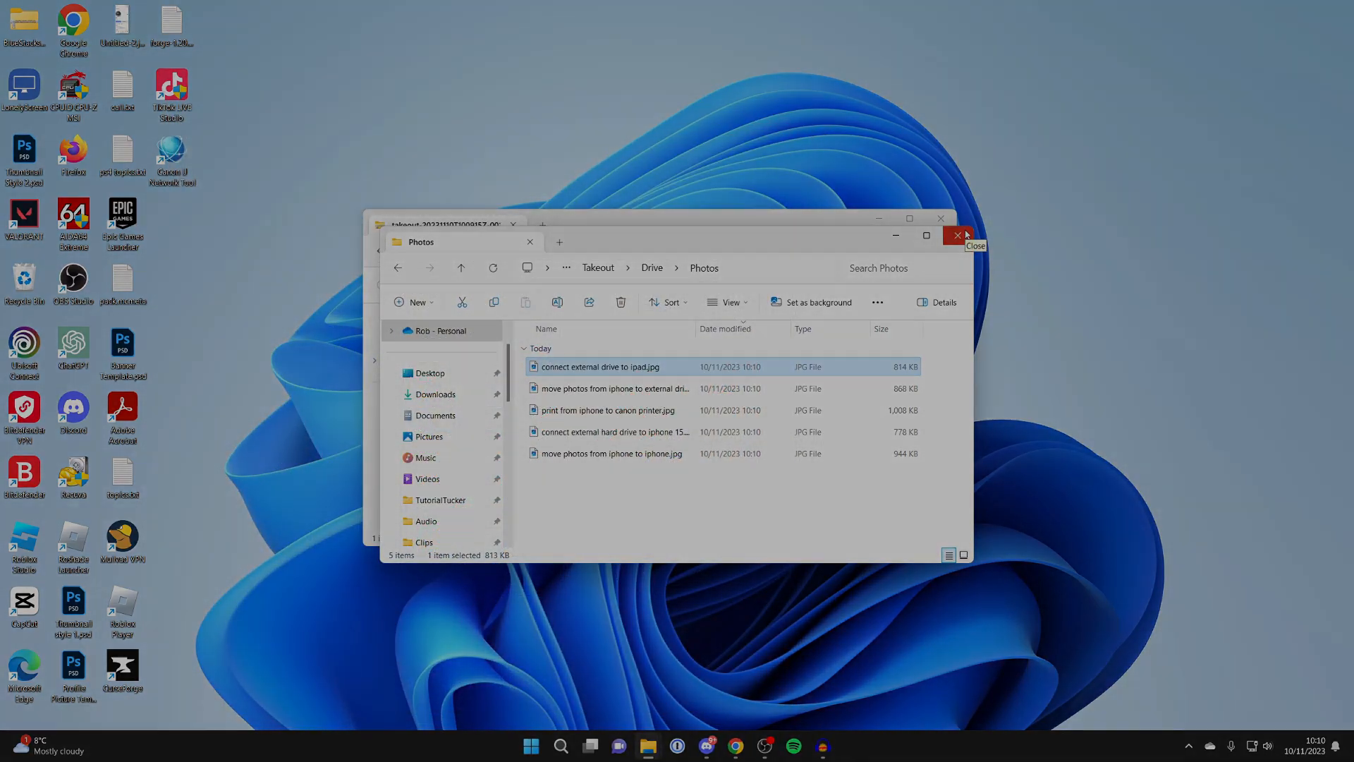